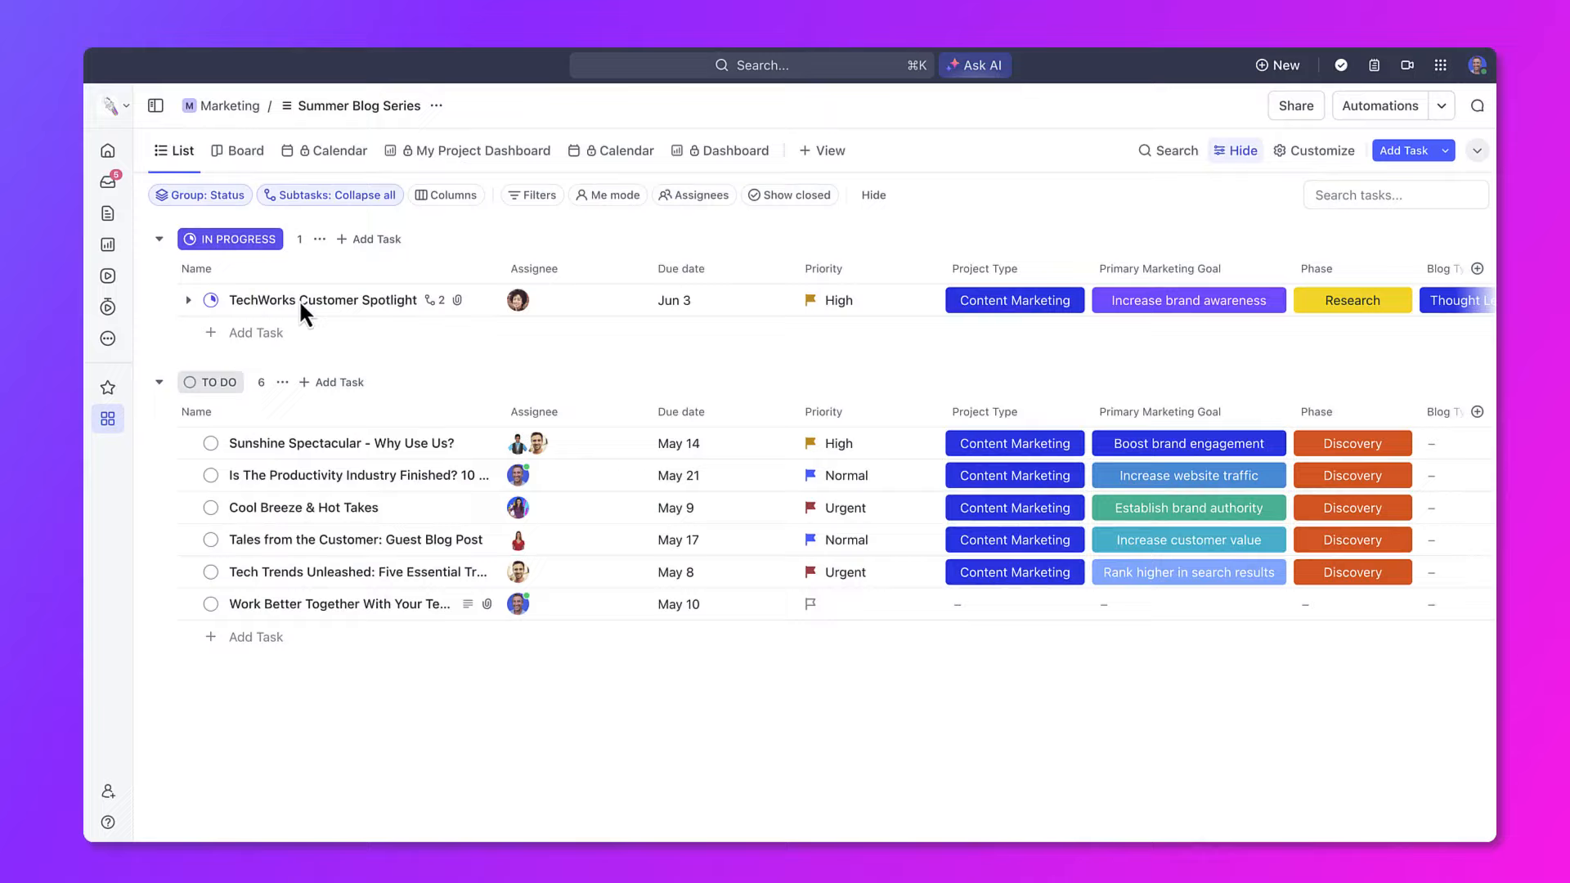
{"action": "mouse_move", "coordinate": [305, 300]}
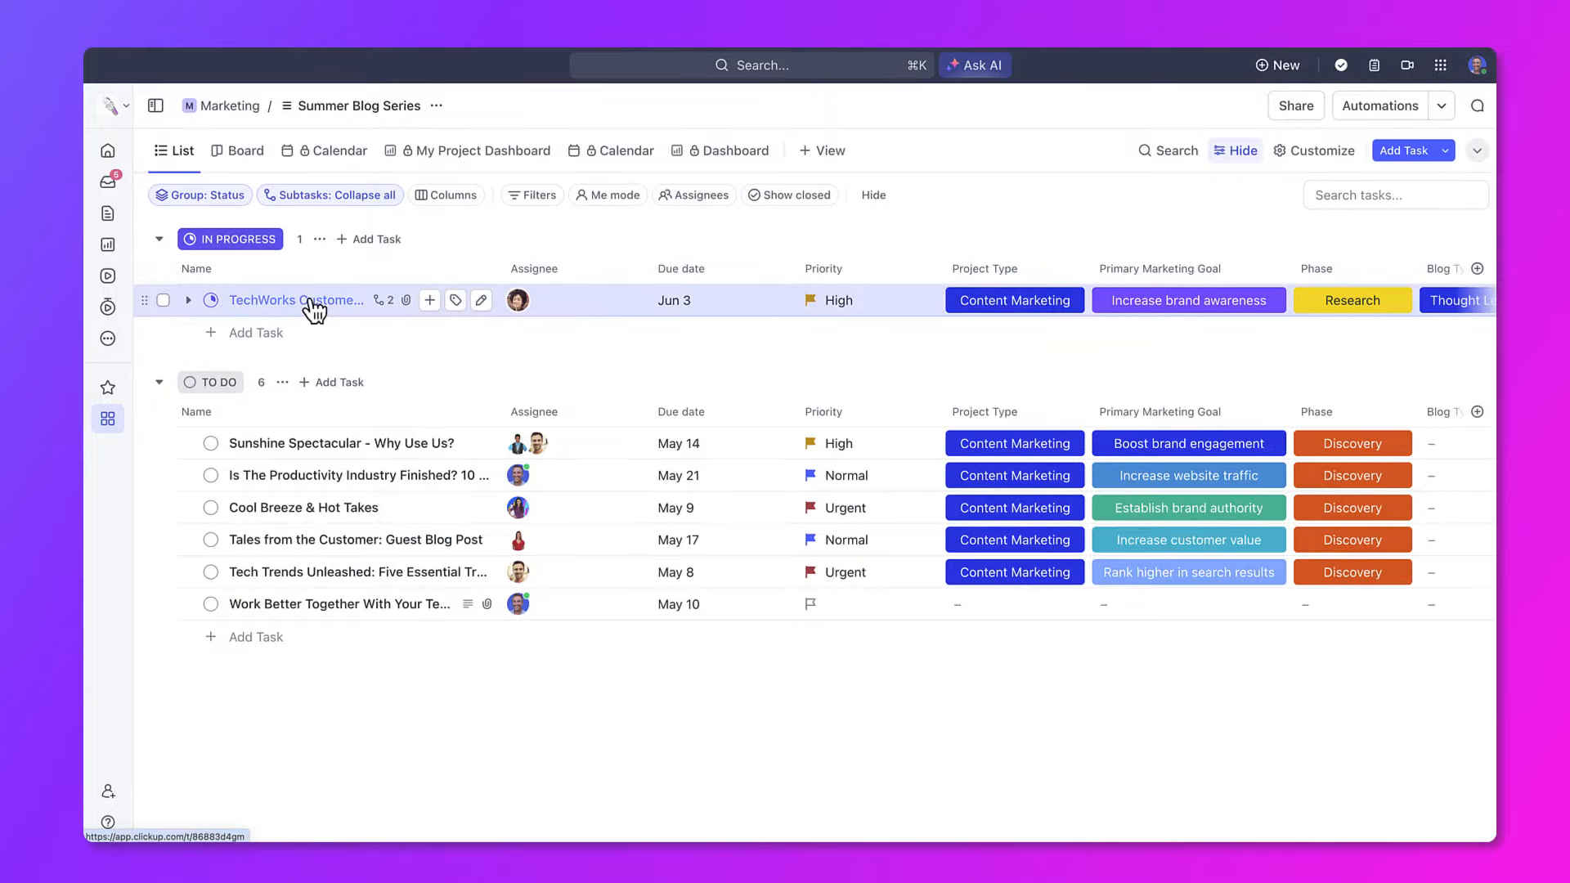
{"action": "left_click", "coordinate": [294, 300]}
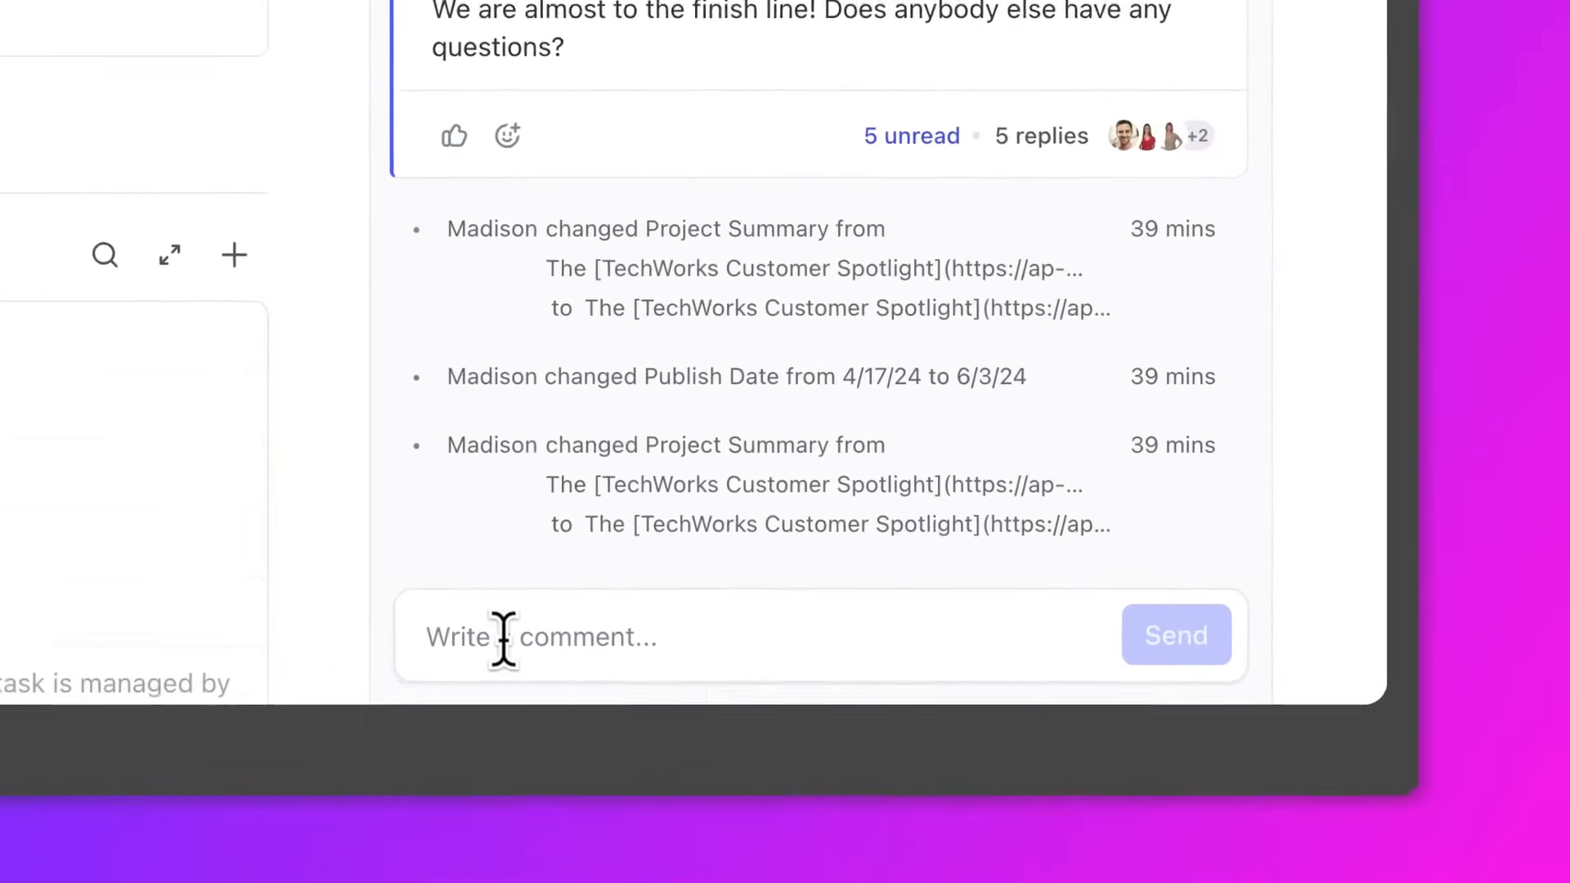
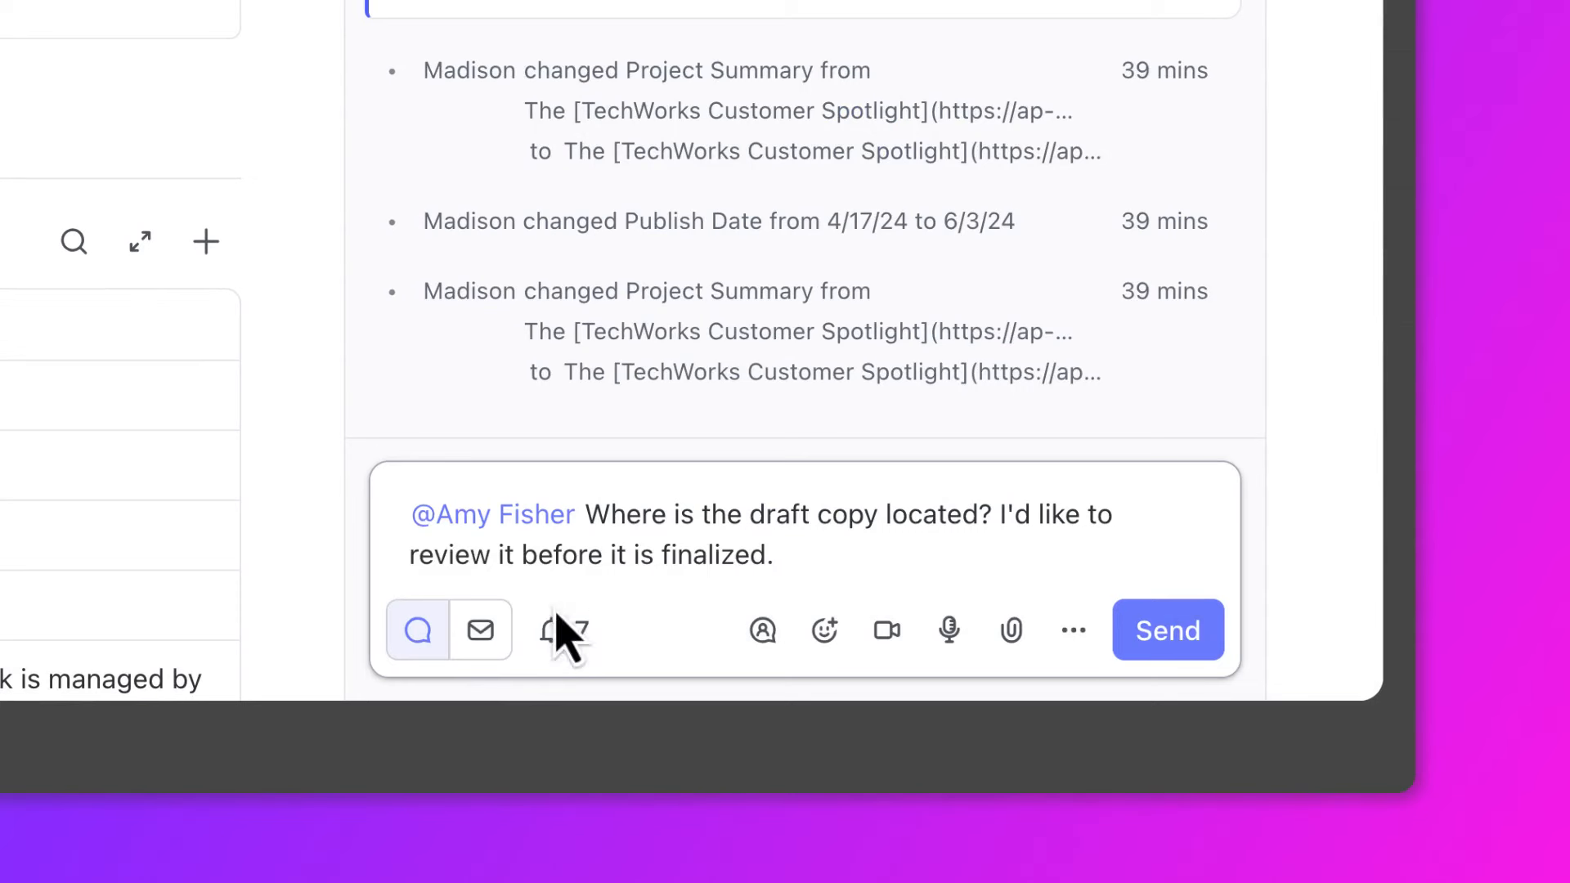
{"action": "left_click", "coordinate": [762, 630]}
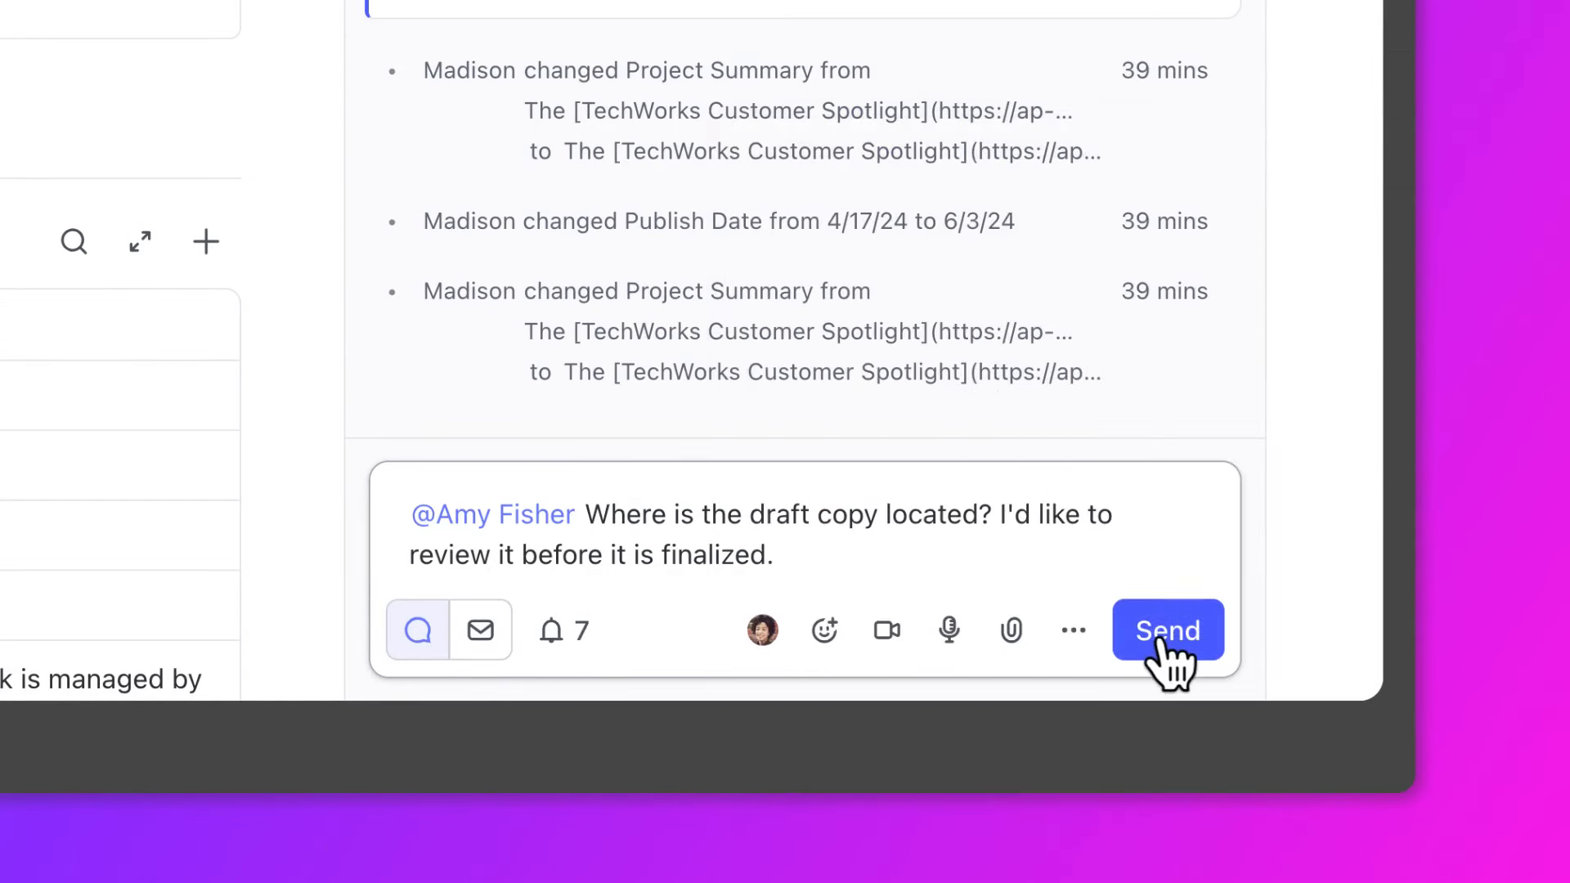
{"action": "left_click", "coordinate": [1167, 629]}
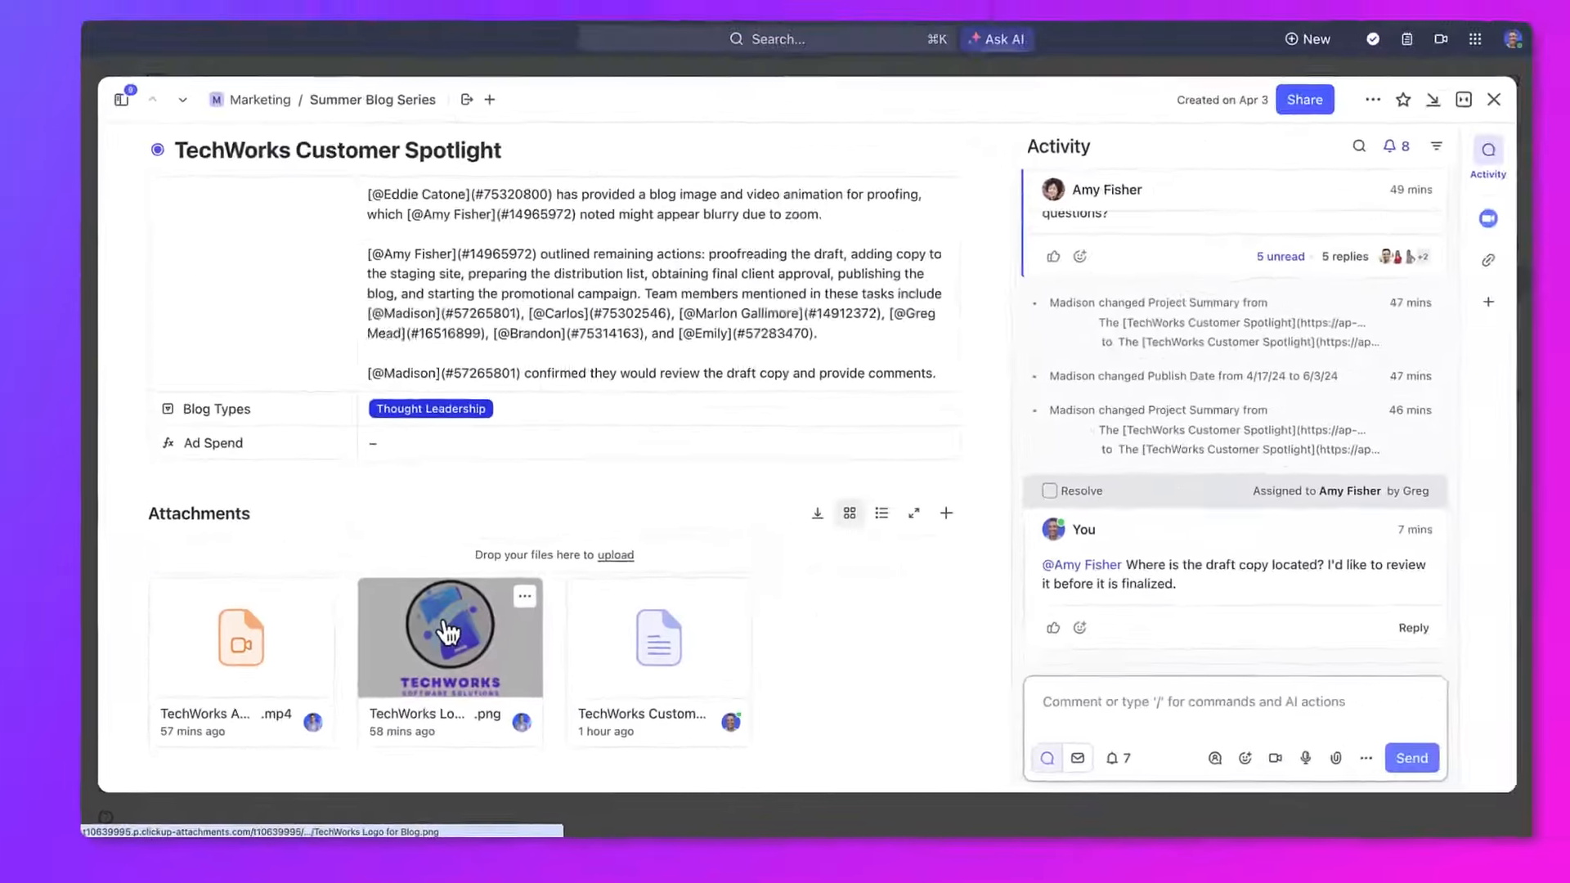
{"action": "left_click", "coordinate": [449, 637]}
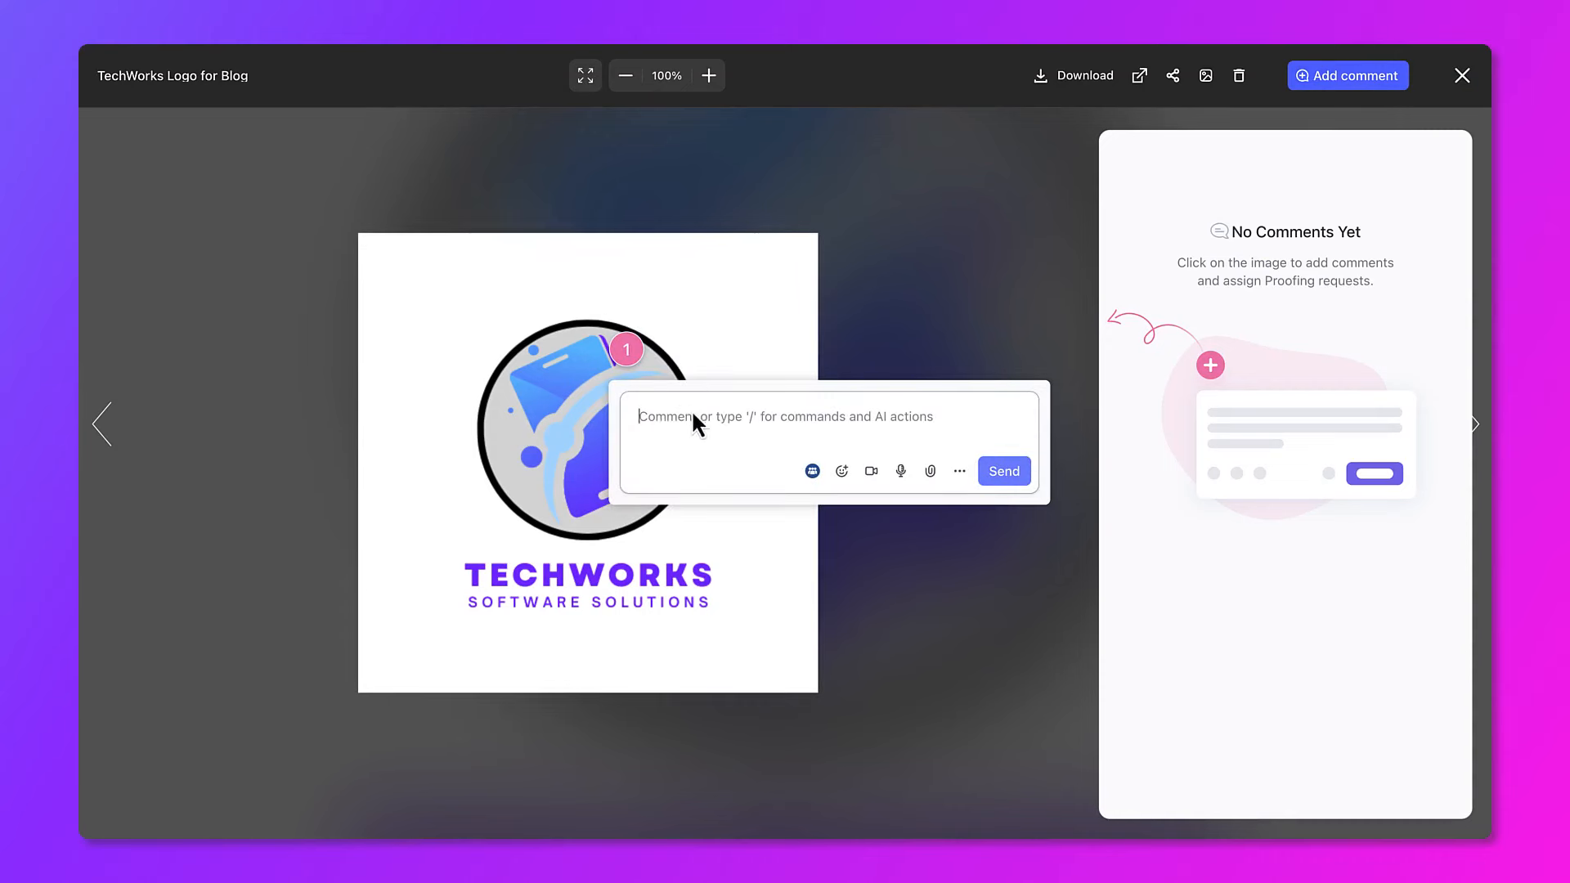
{"action": "type", "text": "@e"}
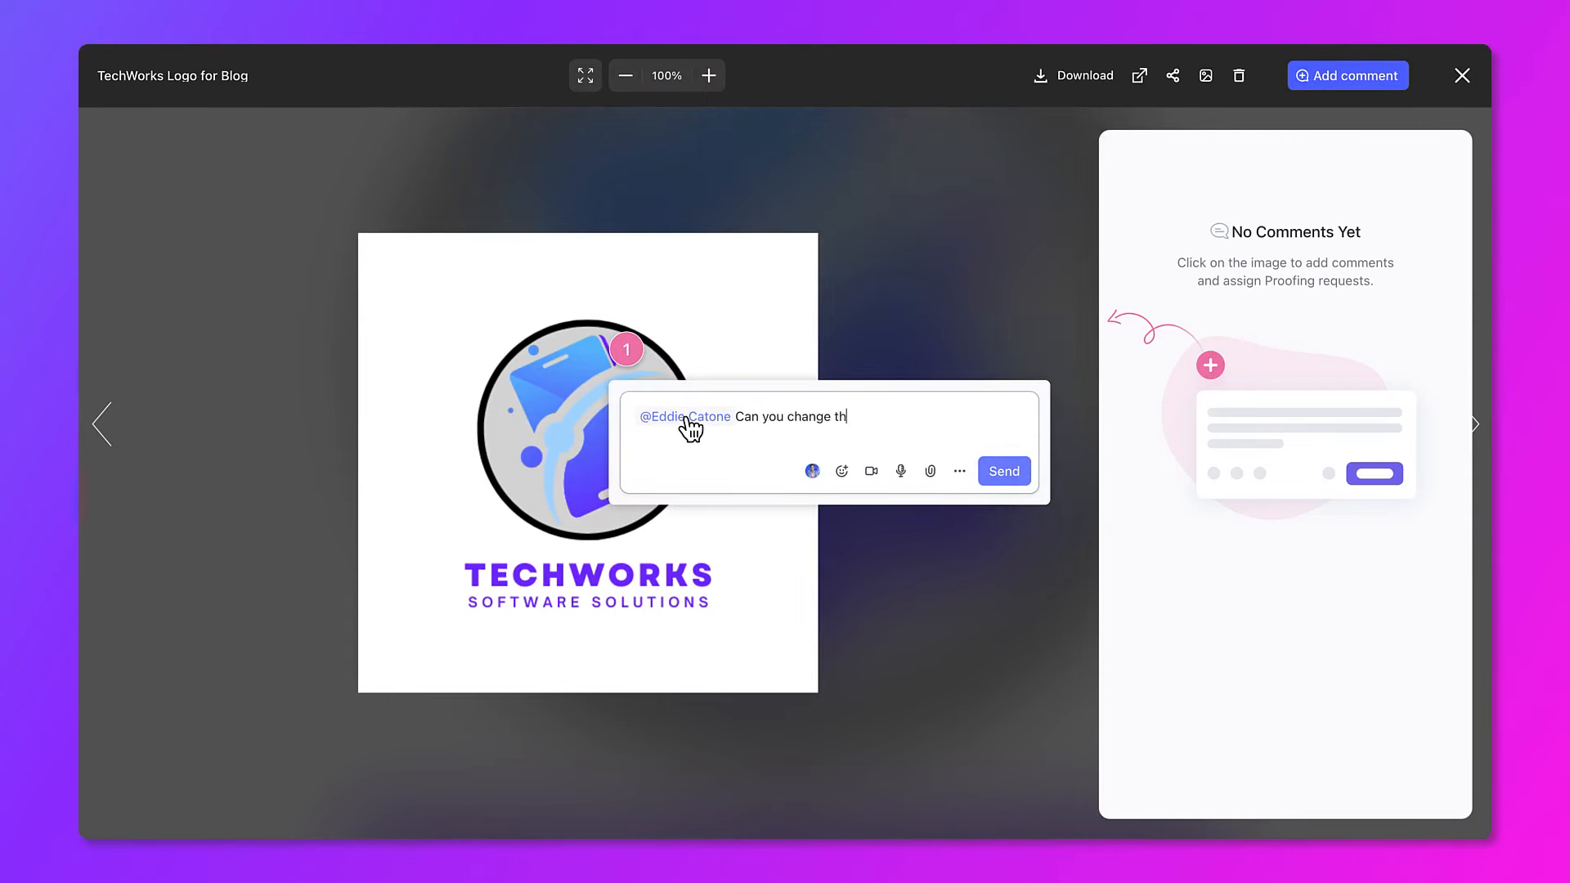
{"action": "type", "text": "is color to a lighter color?"}
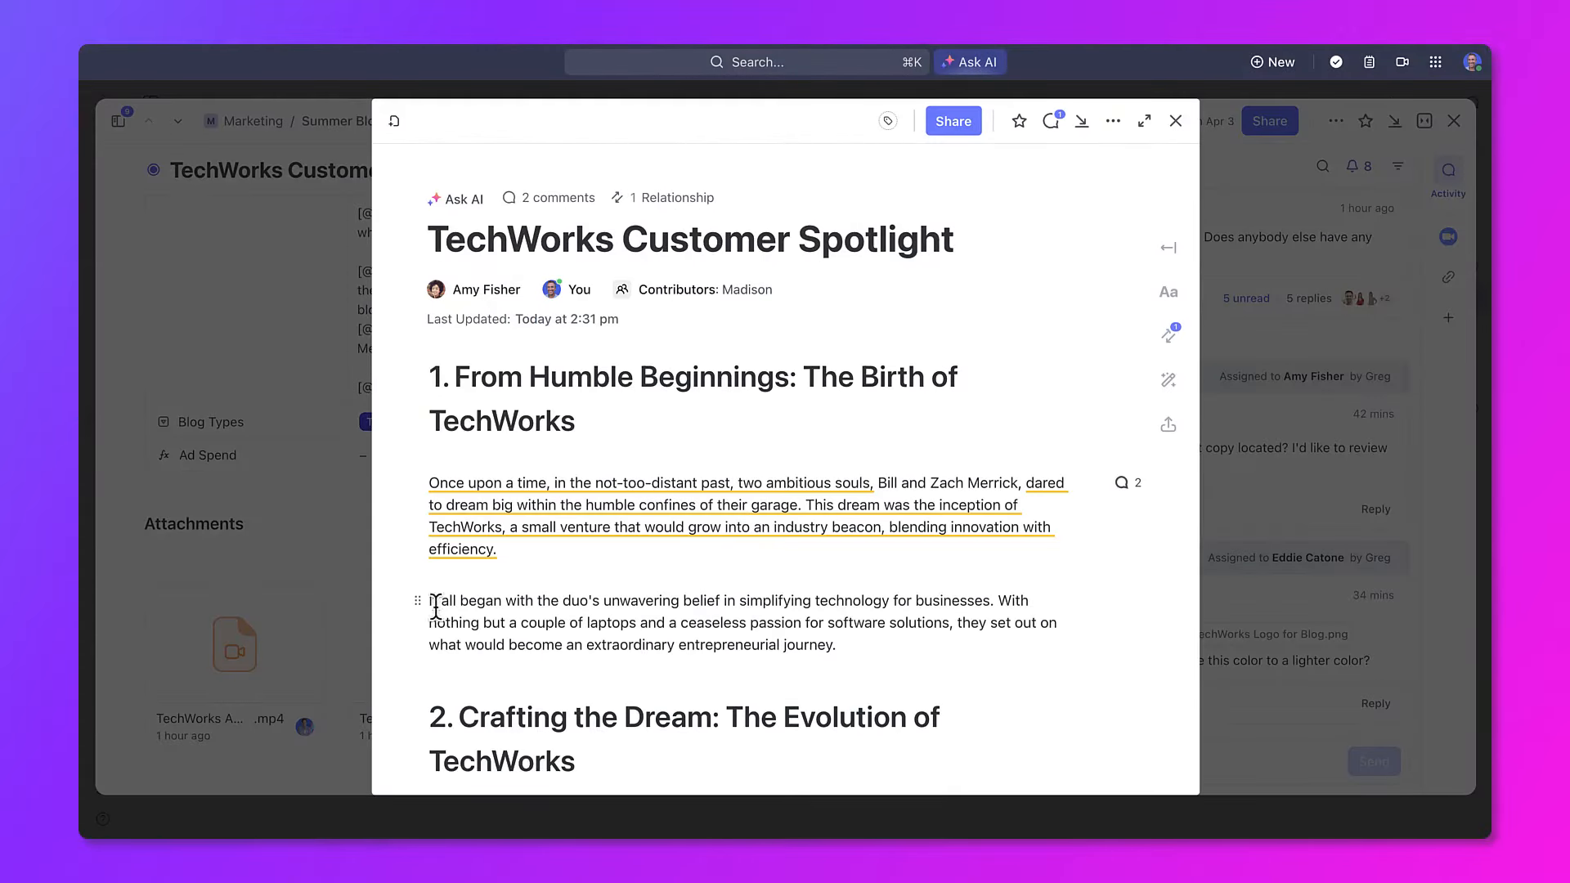
{"action": "left_click_drag", "start_coordinate": [431, 599], "coordinate": [884, 600]}
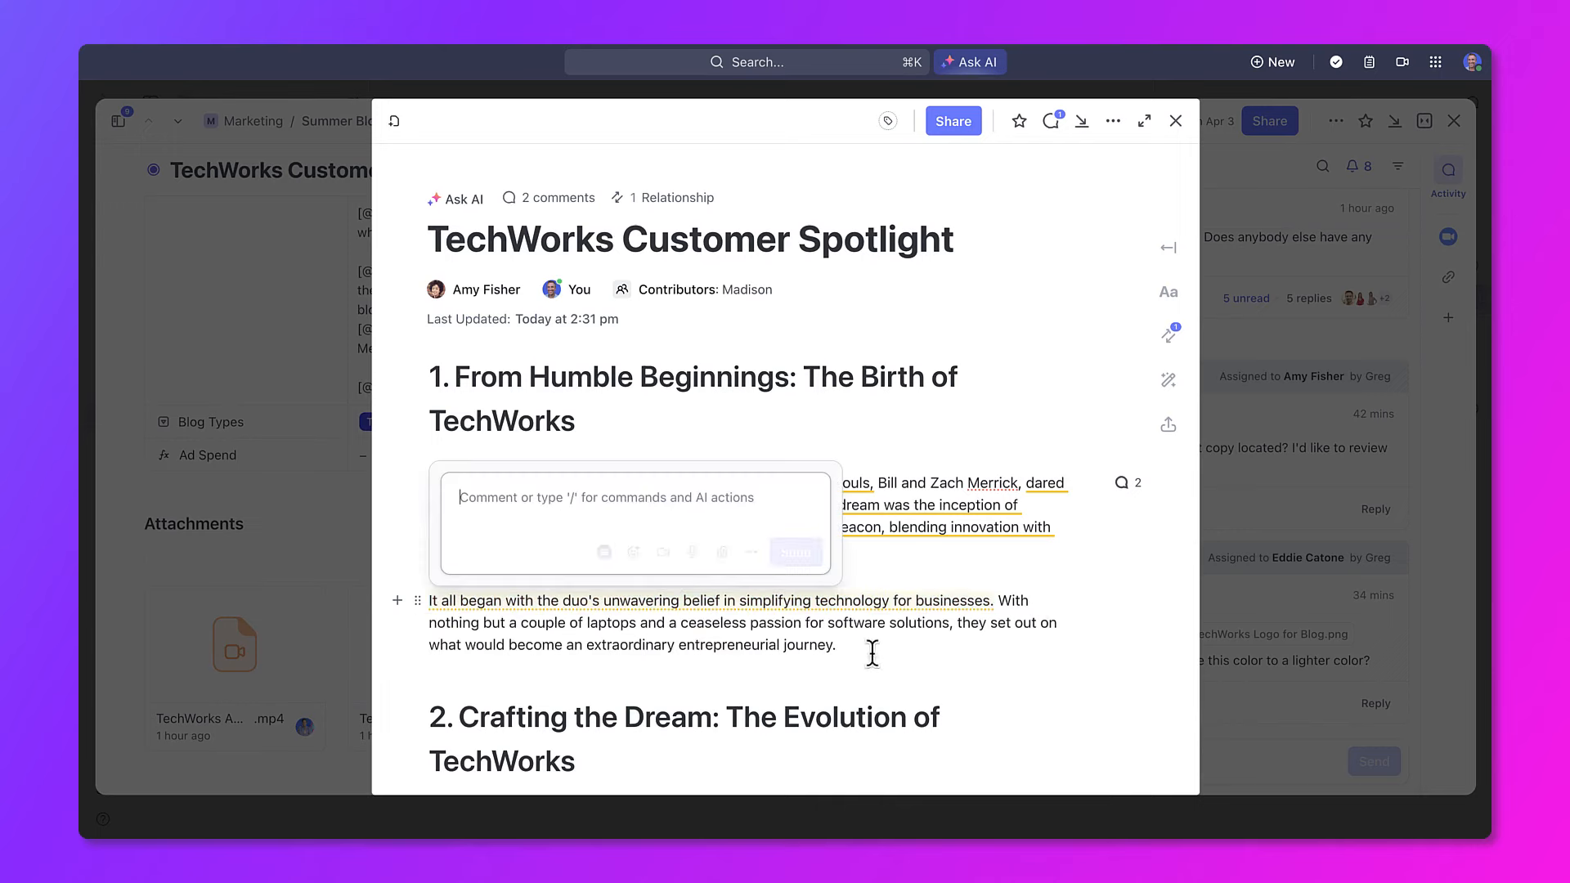
{"action": "type", "text": "@Amy F"}
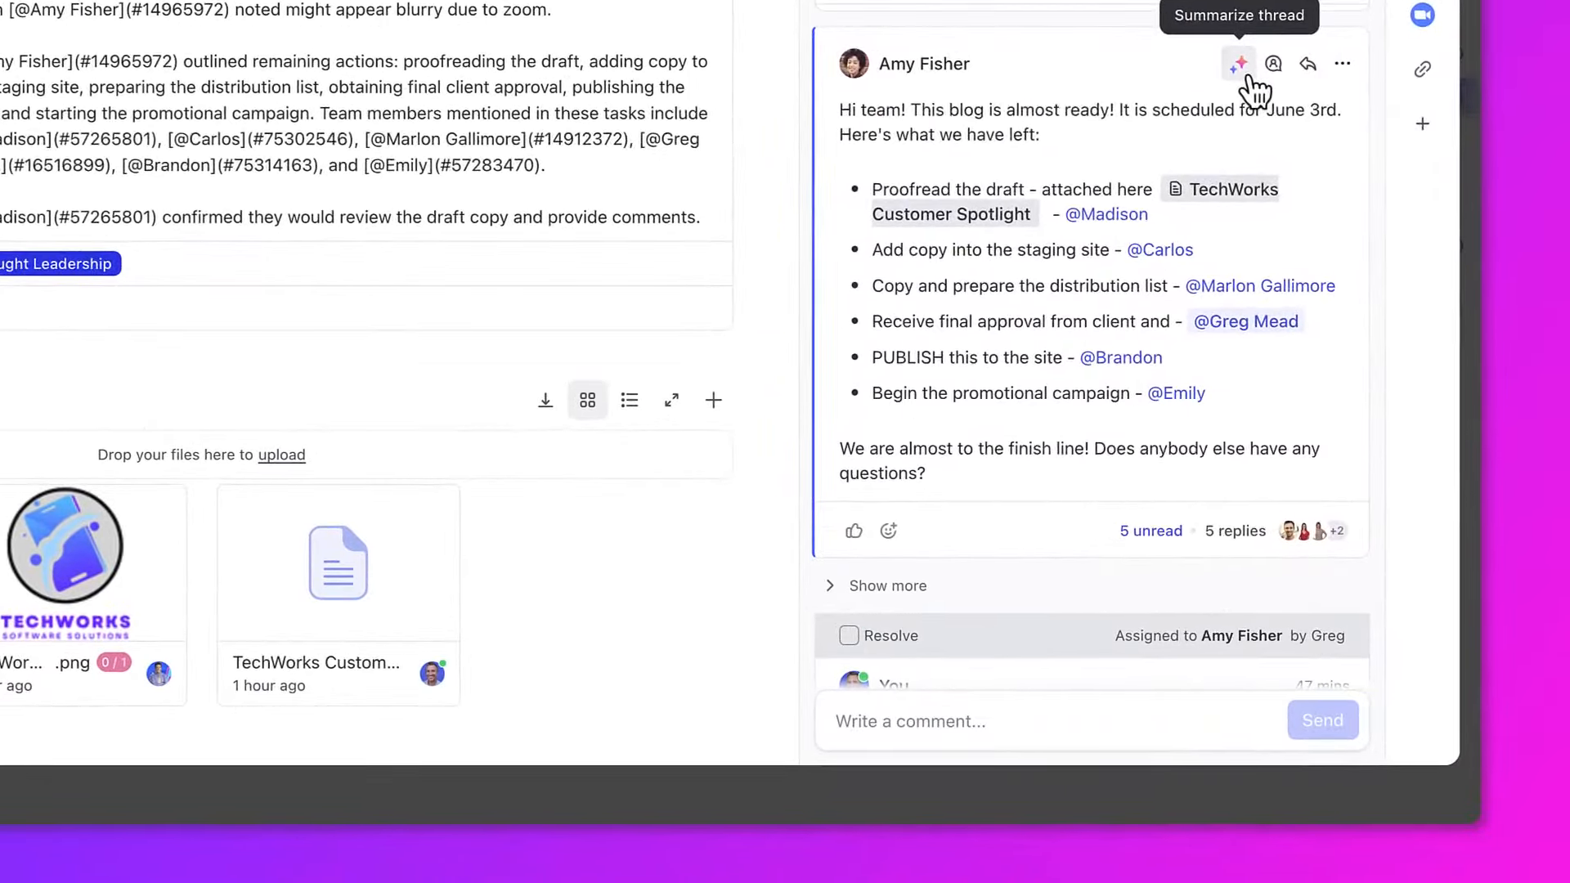
{"action": "left_click", "coordinate": [1238, 64]}
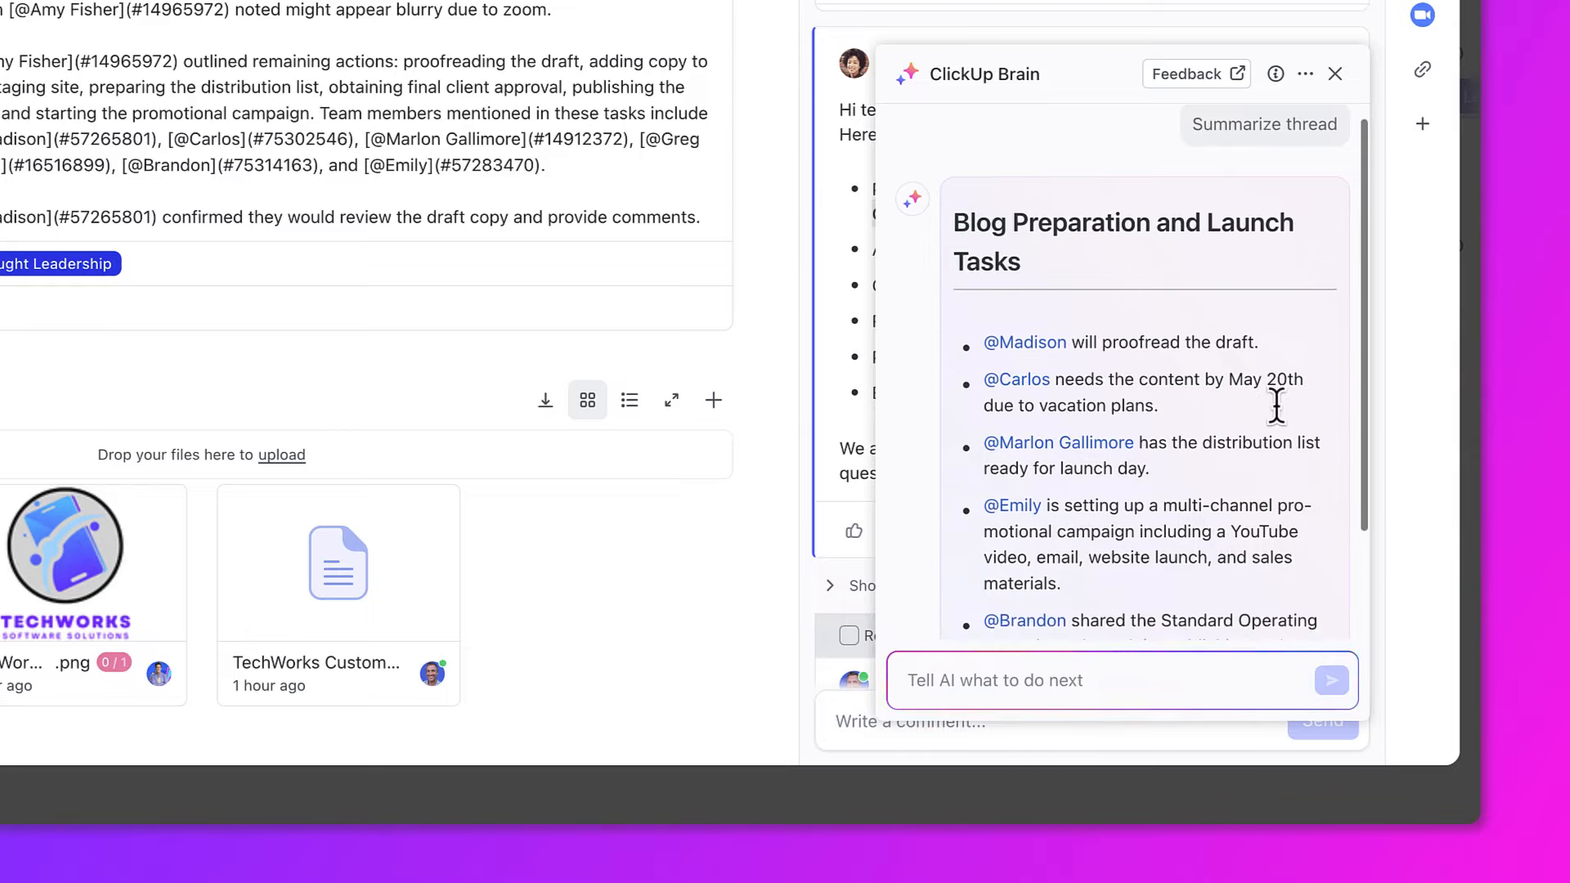
{"action": "scroll", "scroll_direction": "down", "scroll_amount": 3}
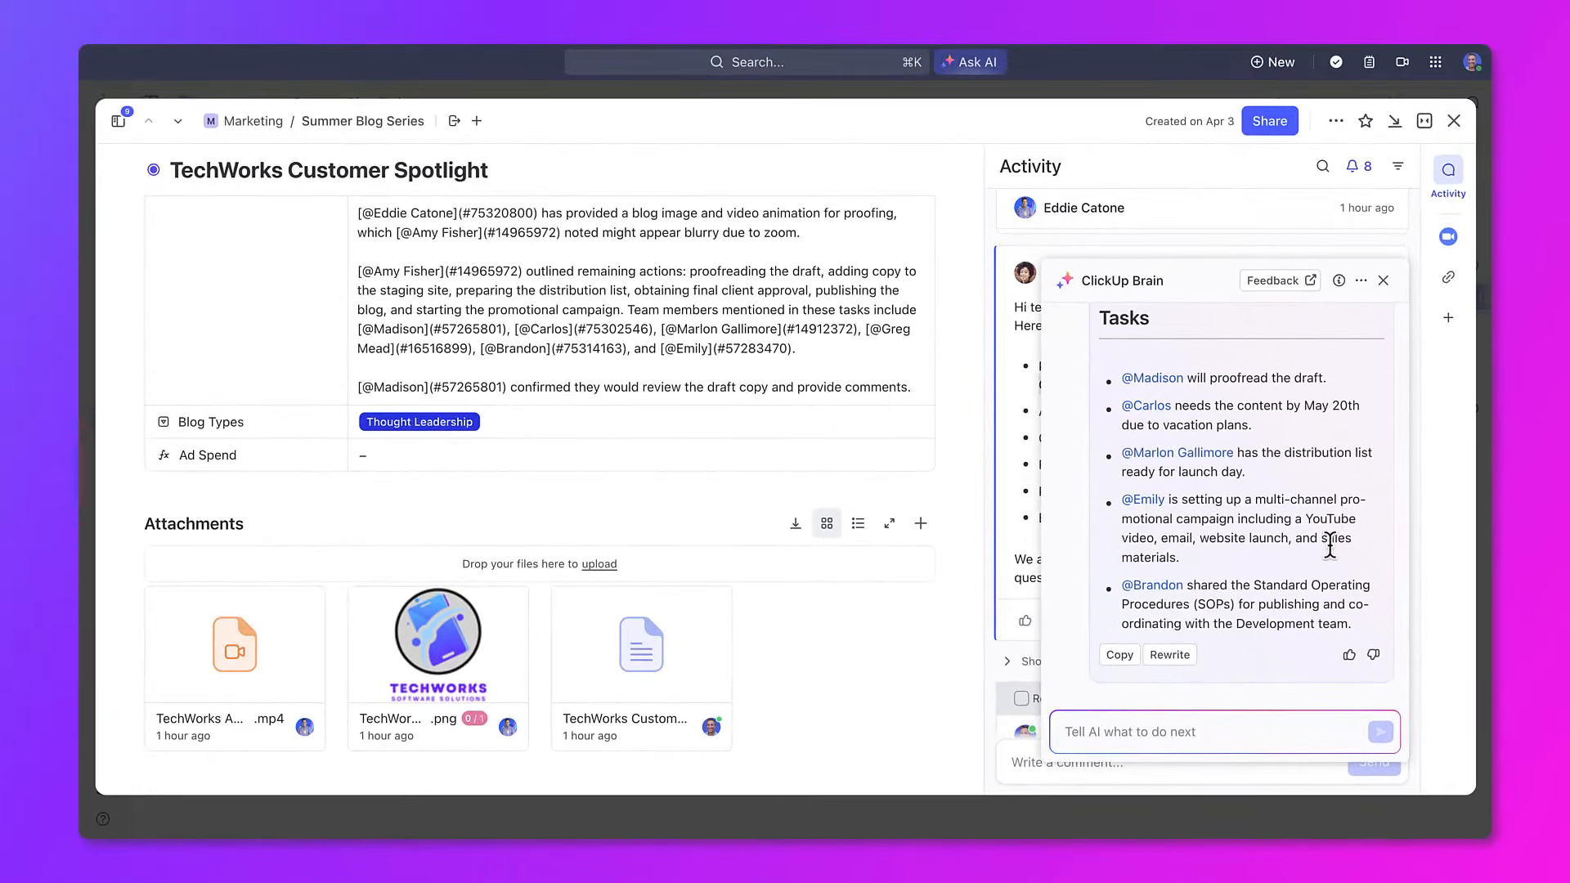
{"action": "mouse_move", "coordinate": [1315, 557]}
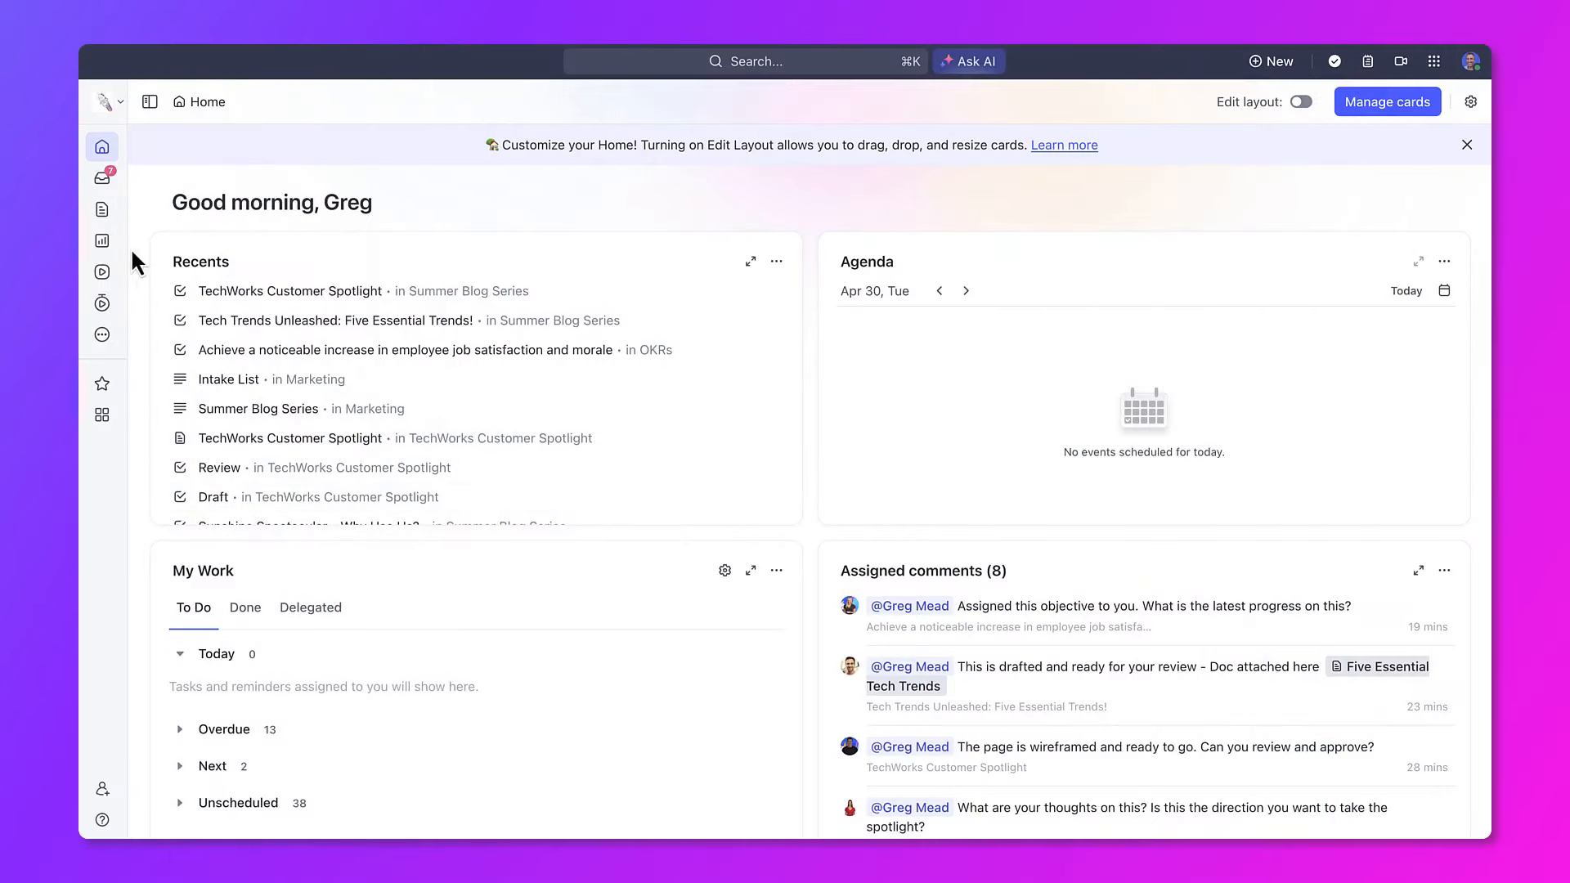
Filter the Important inbox to 'Assigned to me' and view the Tech Trends Unleashed notification
{"action": "left_click", "coordinate": [101, 178]}
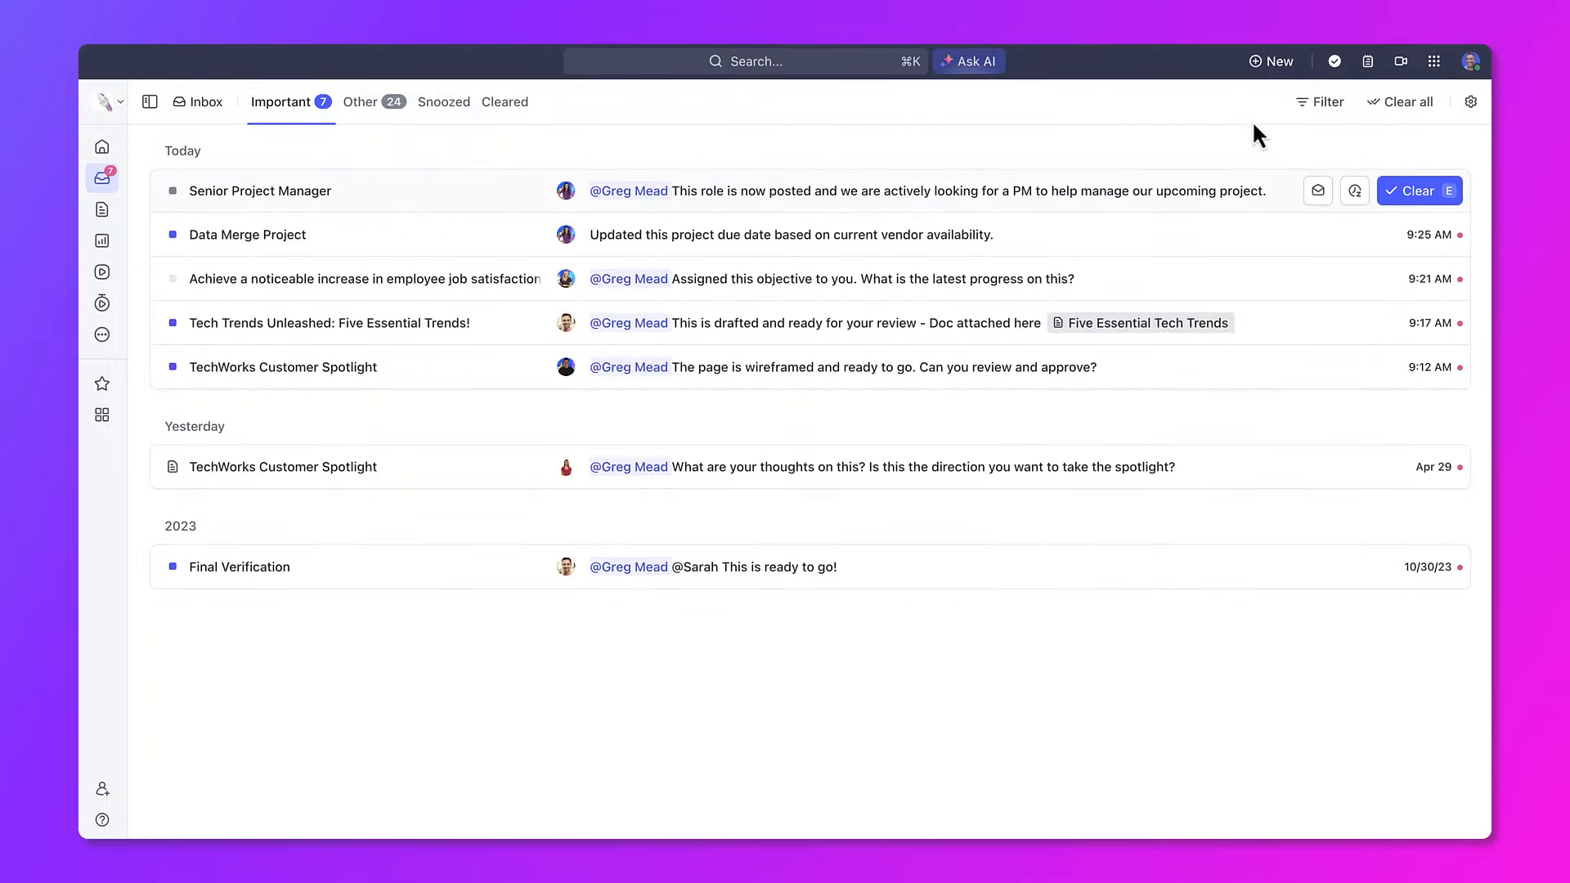
{"action": "left_click", "coordinate": [1327, 102]}
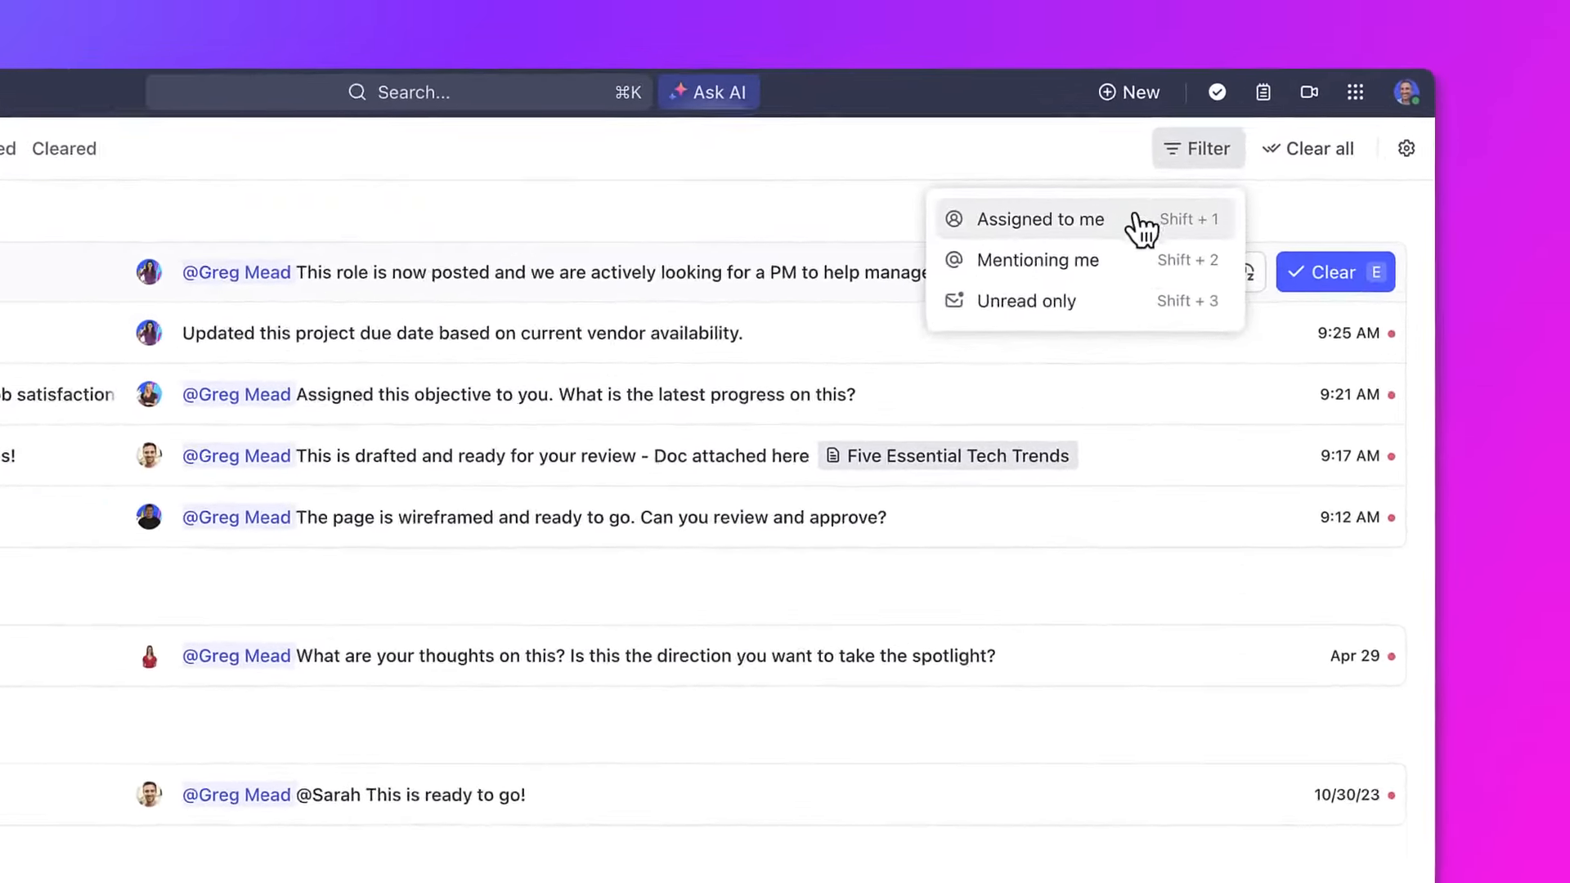
{"action": "left_click", "coordinate": [1039, 219]}
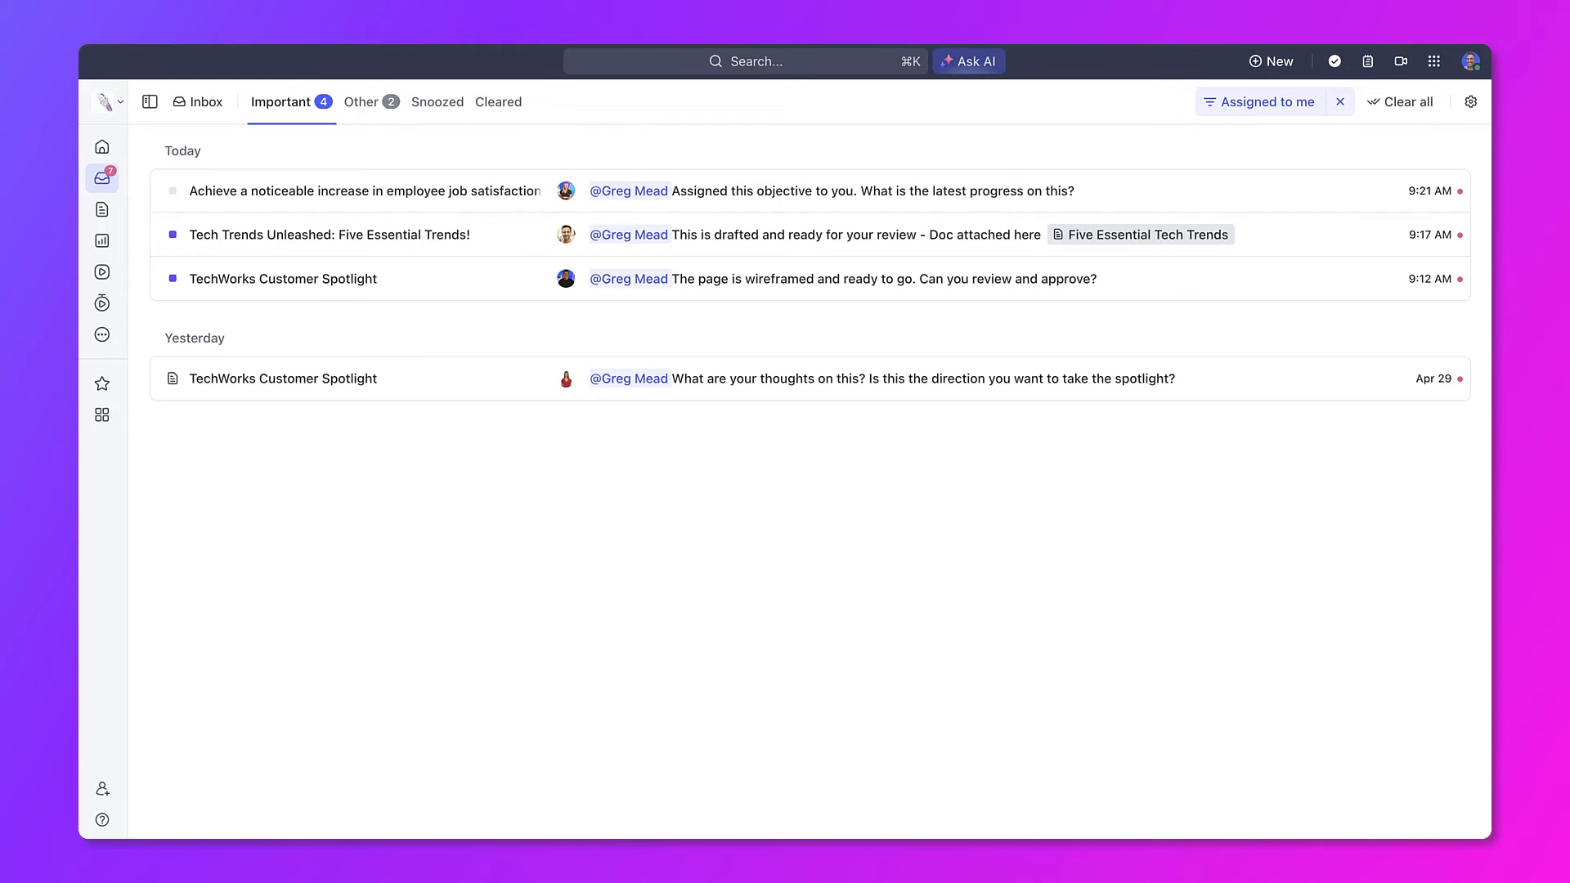
{"action": "mouse_move", "coordinate": [209, 245]}
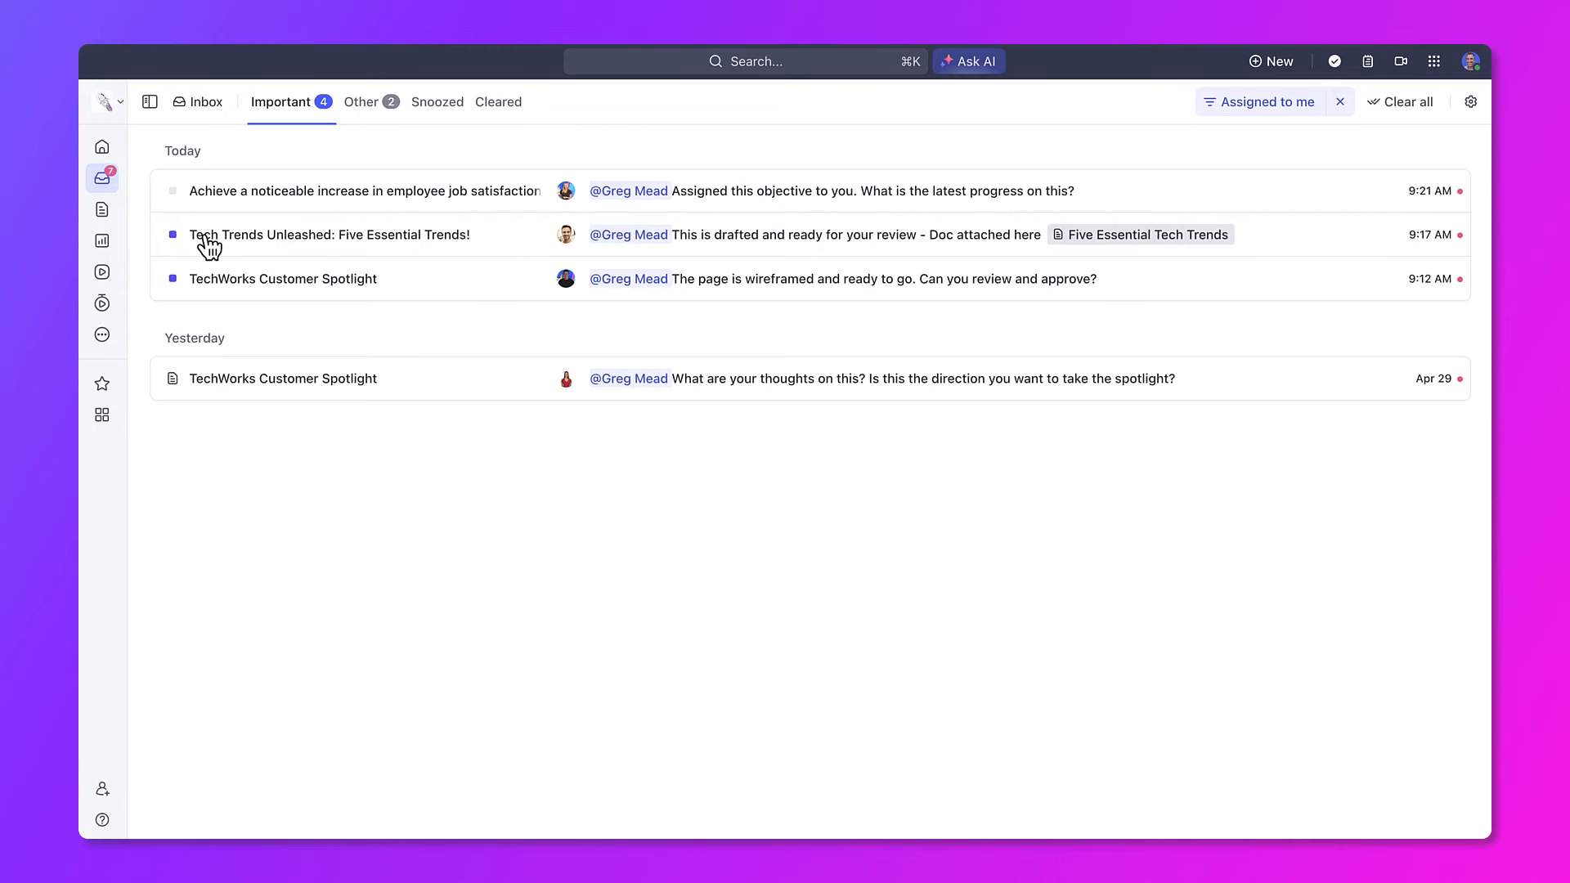
{"action": "left_click", "coordinate": [329, 235]}
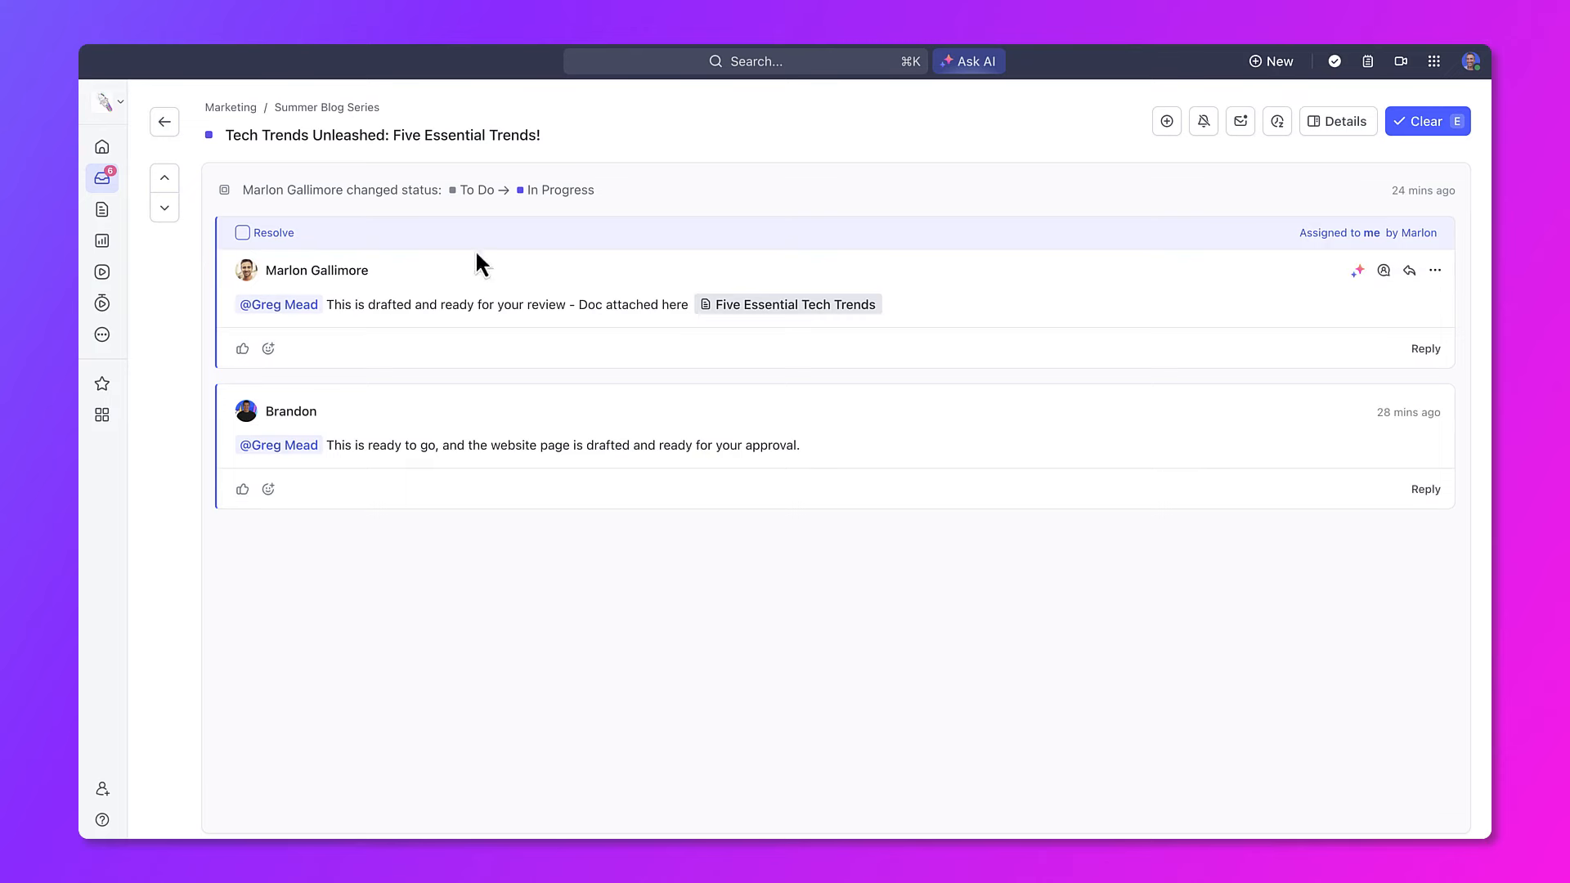
Advance to the next notification, the TechWorks Customer Spotlight conversation with Amy's task-list thread
{"action": "left_click", "coordinate": [1338, 121]}
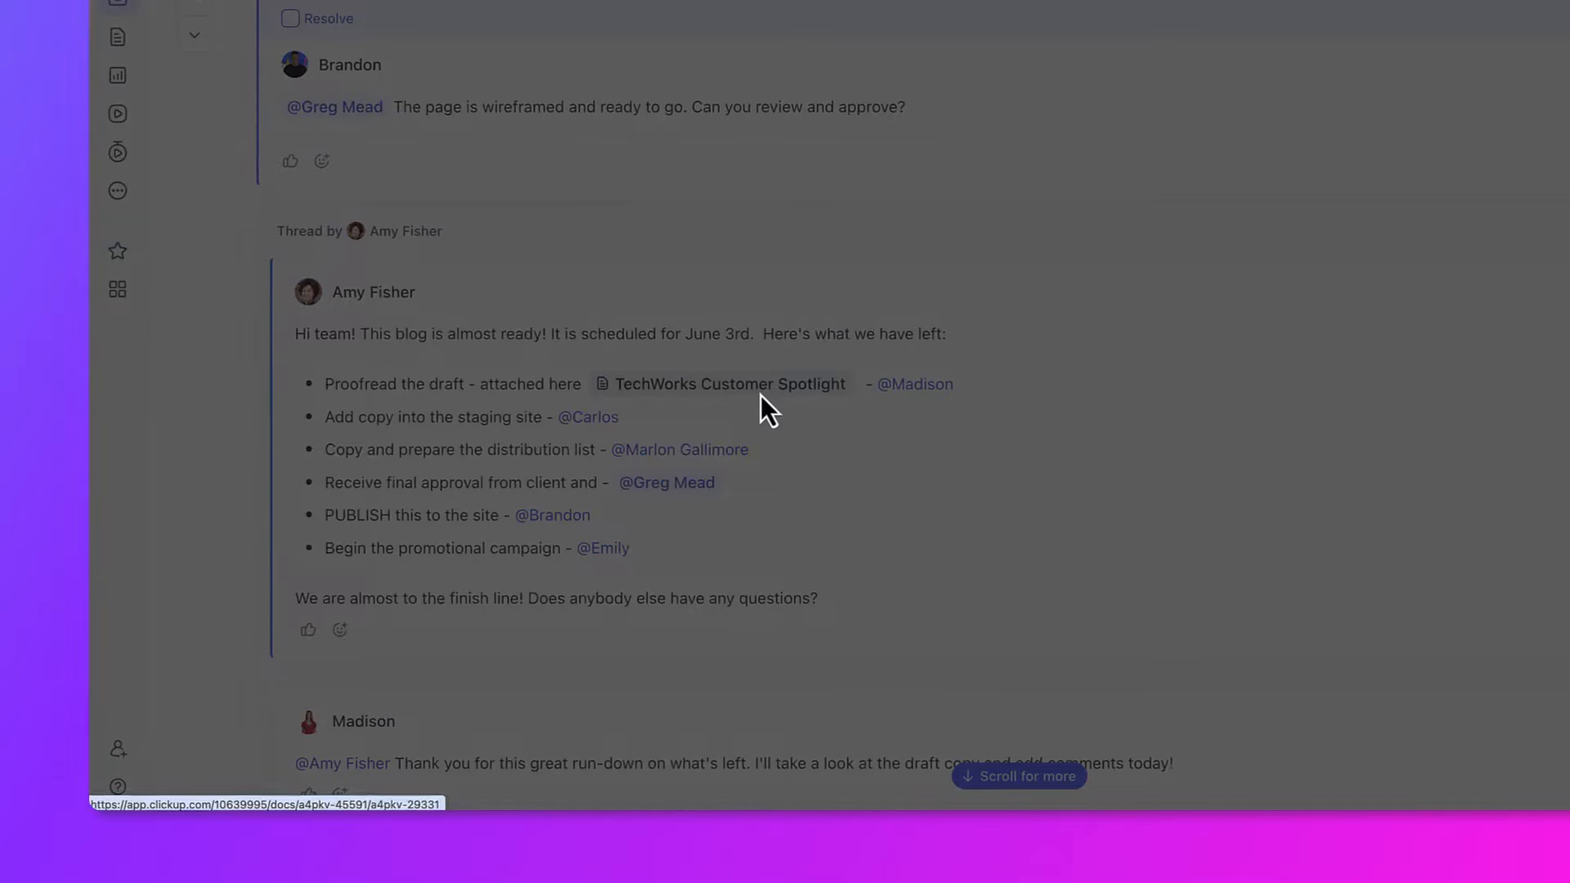
Copy the new clip's link from the doc and start a 'Hi team! See m...' comment sharing it on the task
{"action": "left_click", "coordinate": [728, 383]}
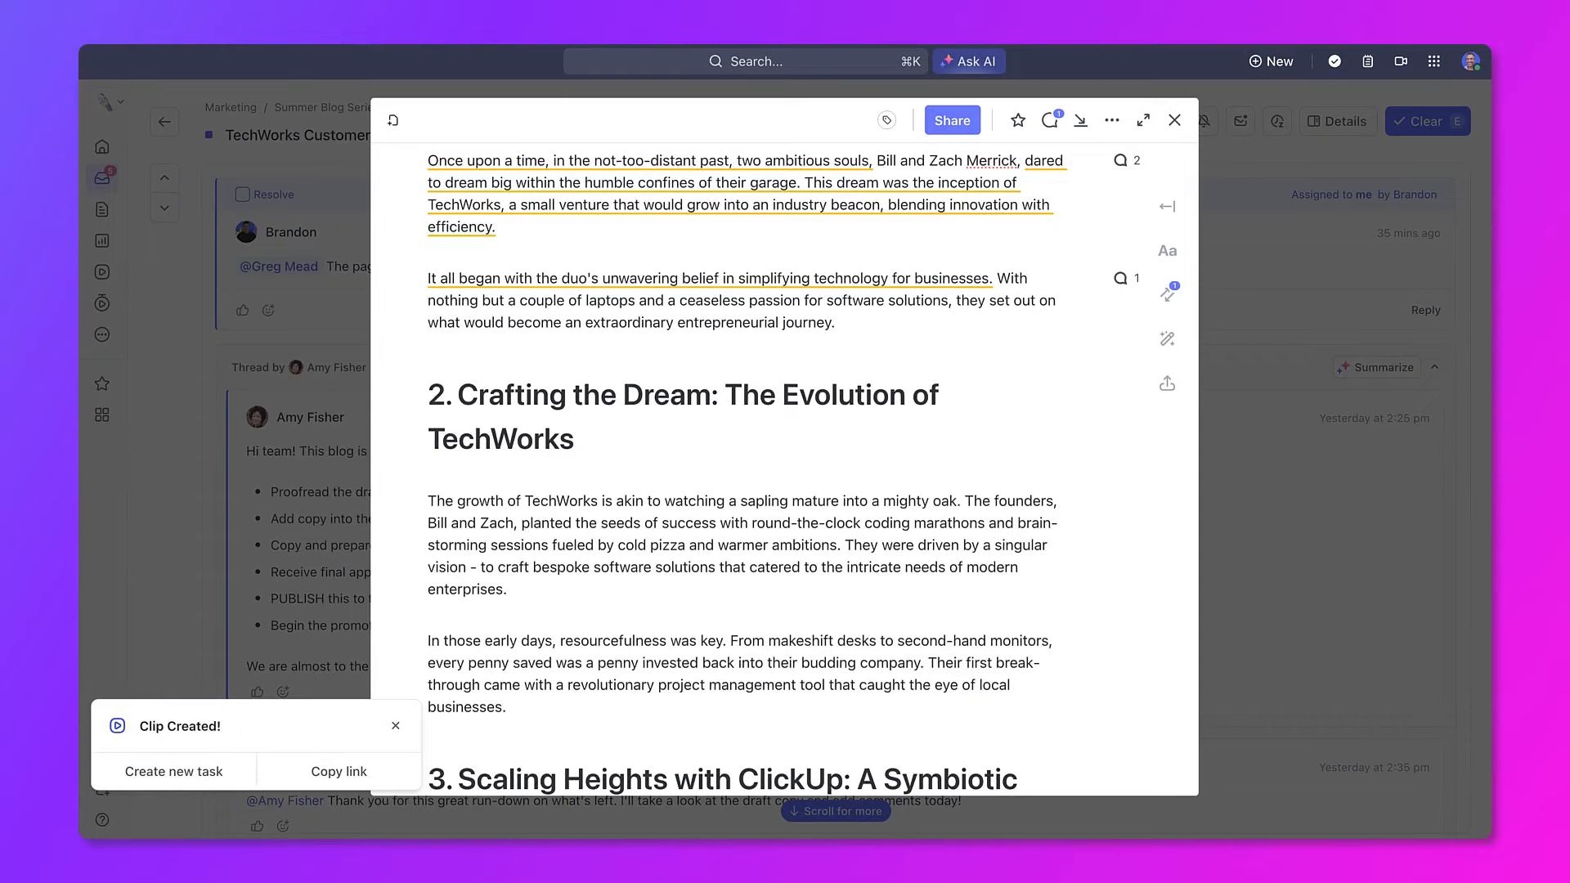
{"action": "left_click", "coordinate": [339, 771]}
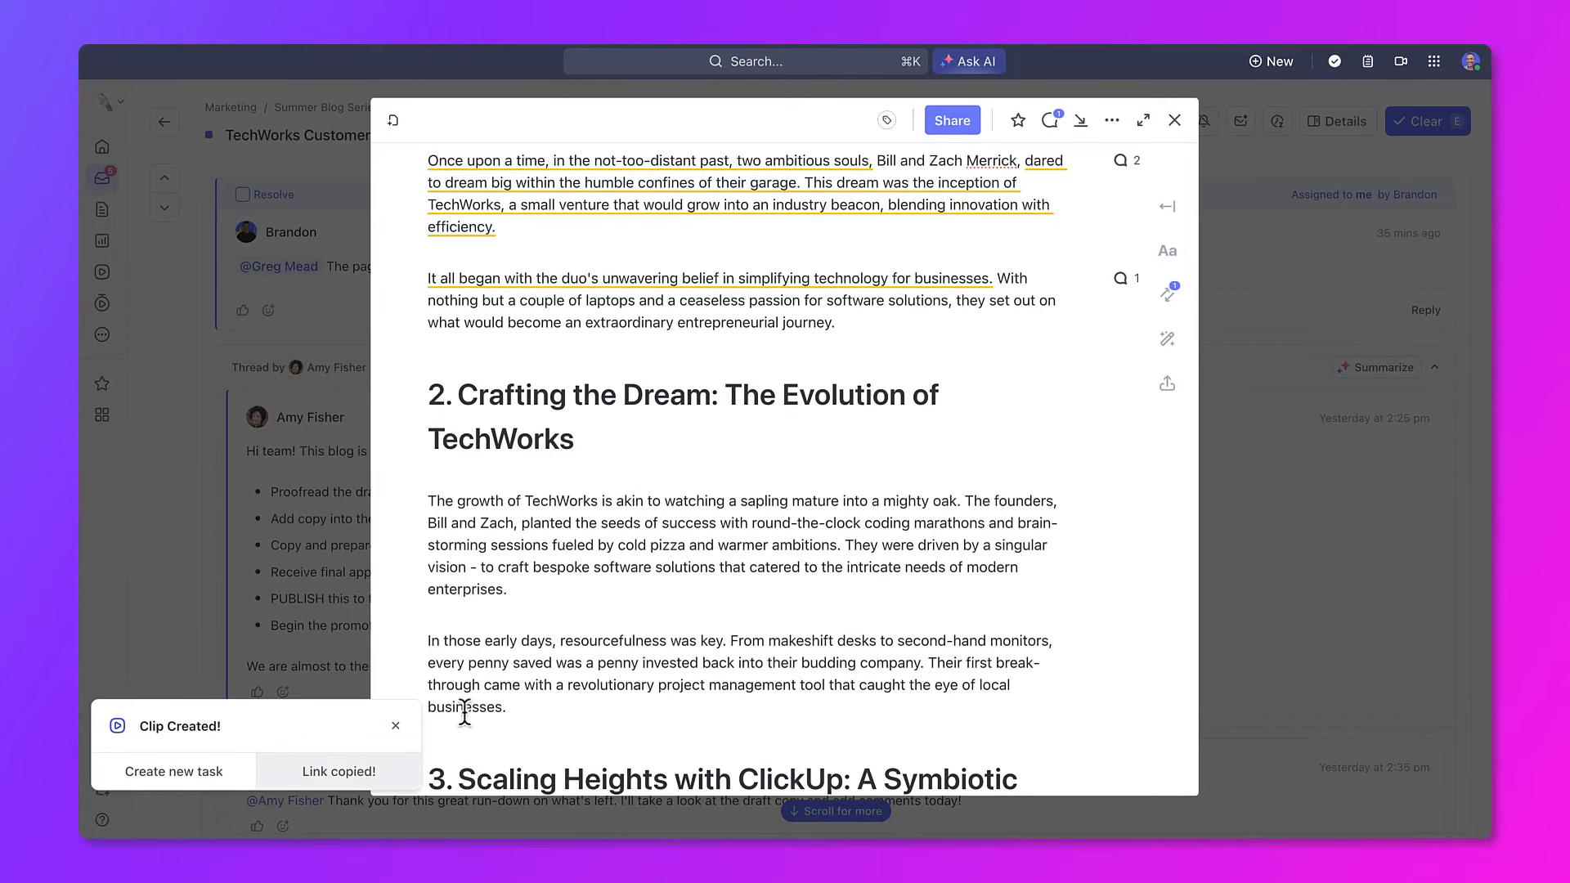
{"action": "left_click", "coordinate": [1174, 121]}
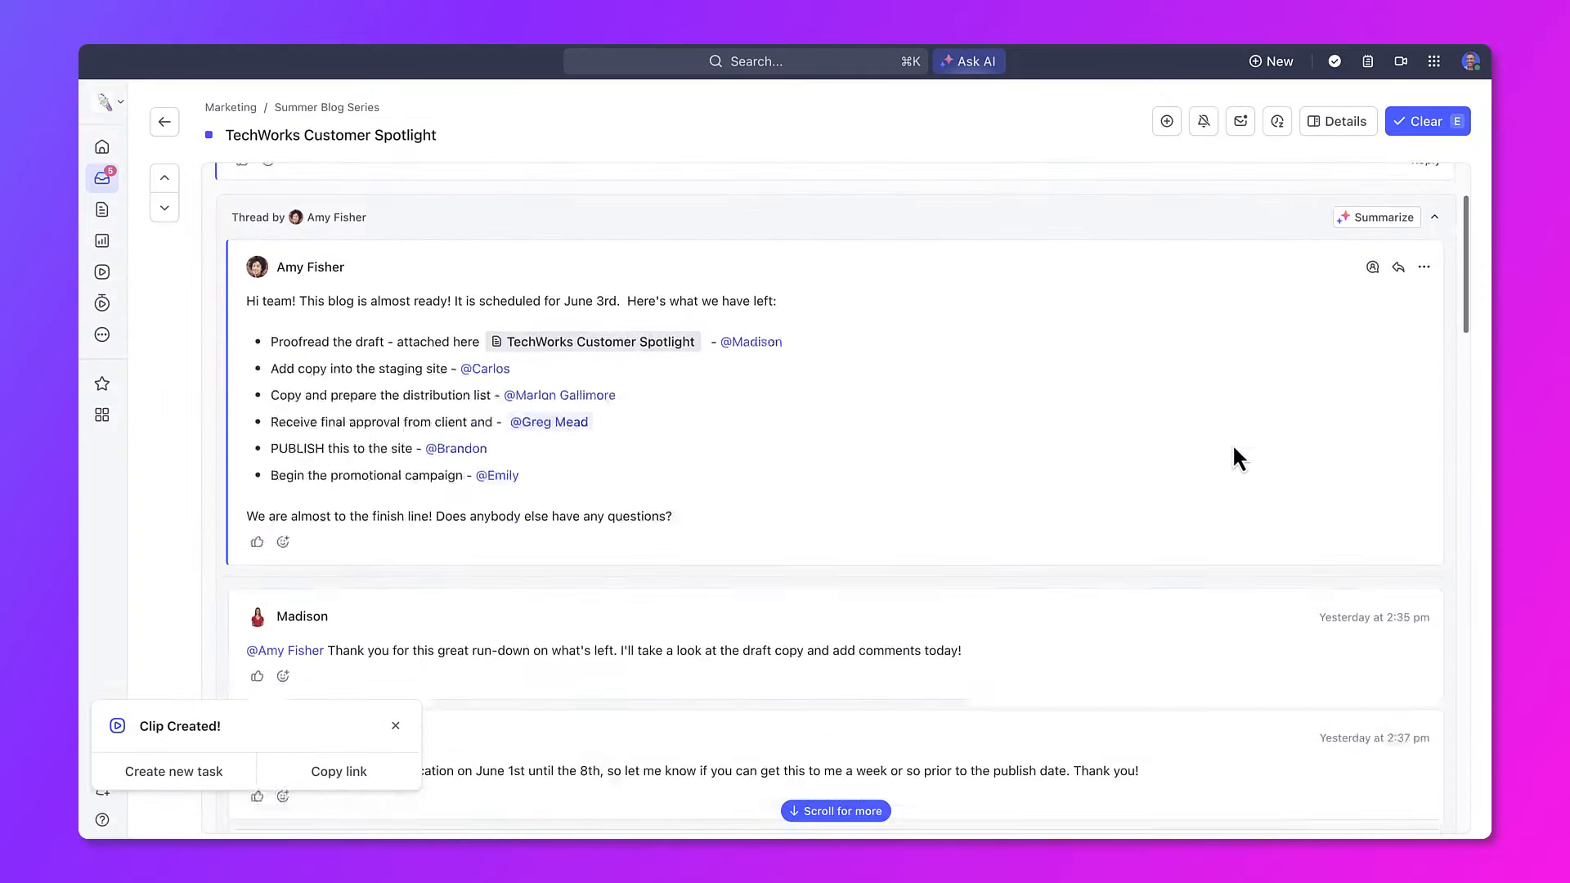
{"action": "scroll", "scroll_direction": "down", "scroll_amount": 3}
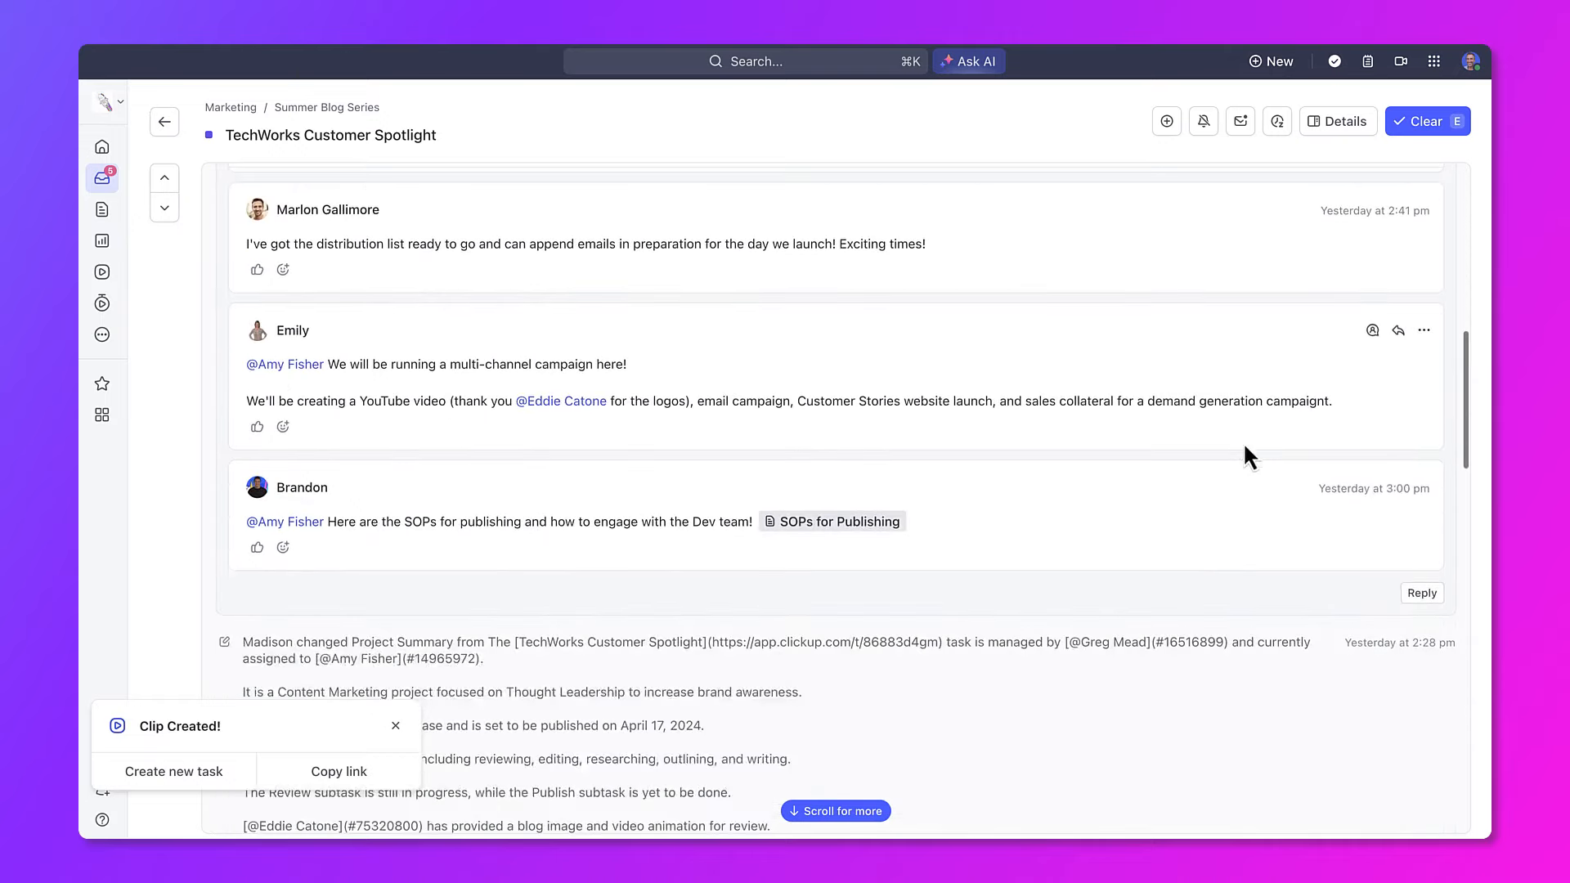
{"action": "type", "text": "Hi team! See my comments here!"}
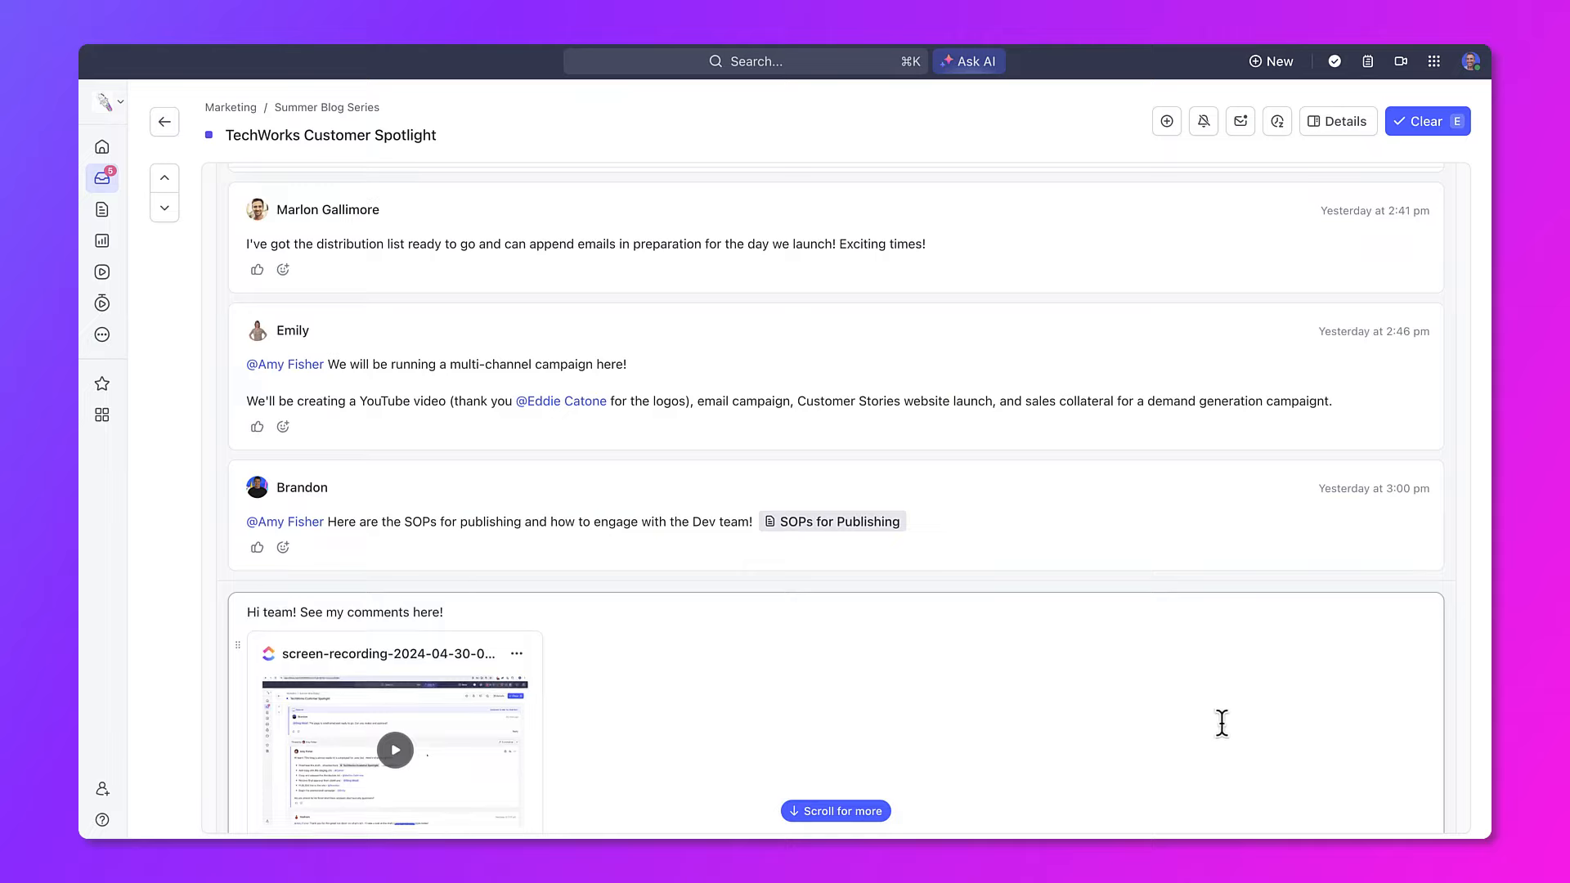
View the screen-recording clip from the TechWorks Customer Spotlight task's attachments
{"action": "scroll", "scroll_direction": "down", "scroll_amount": 3}
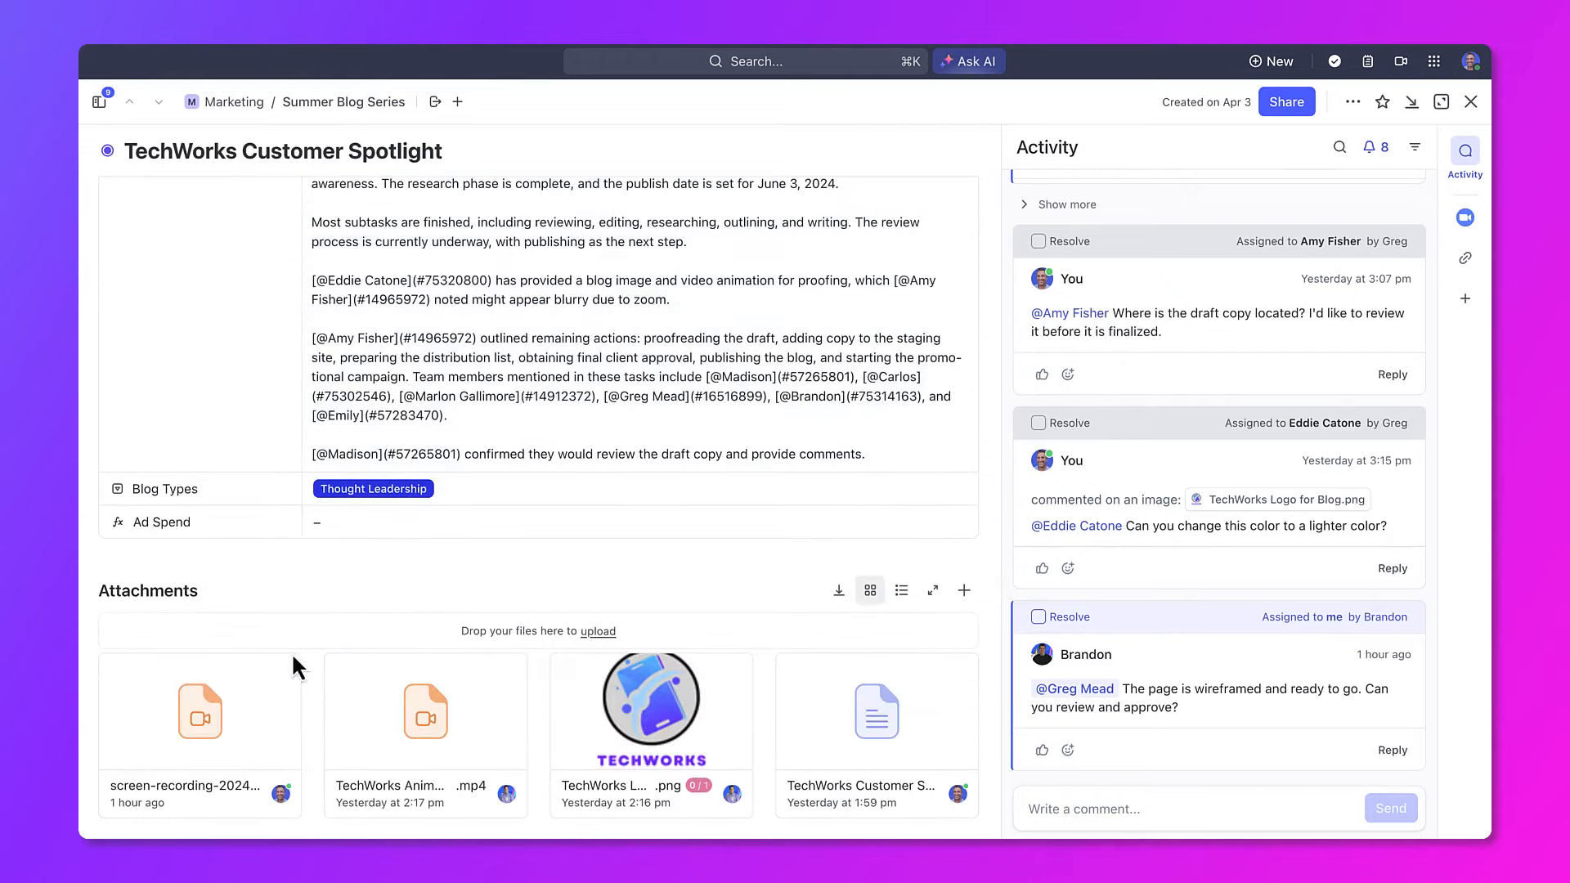
{"action": "left_click", "coordinate": [199, 710]}
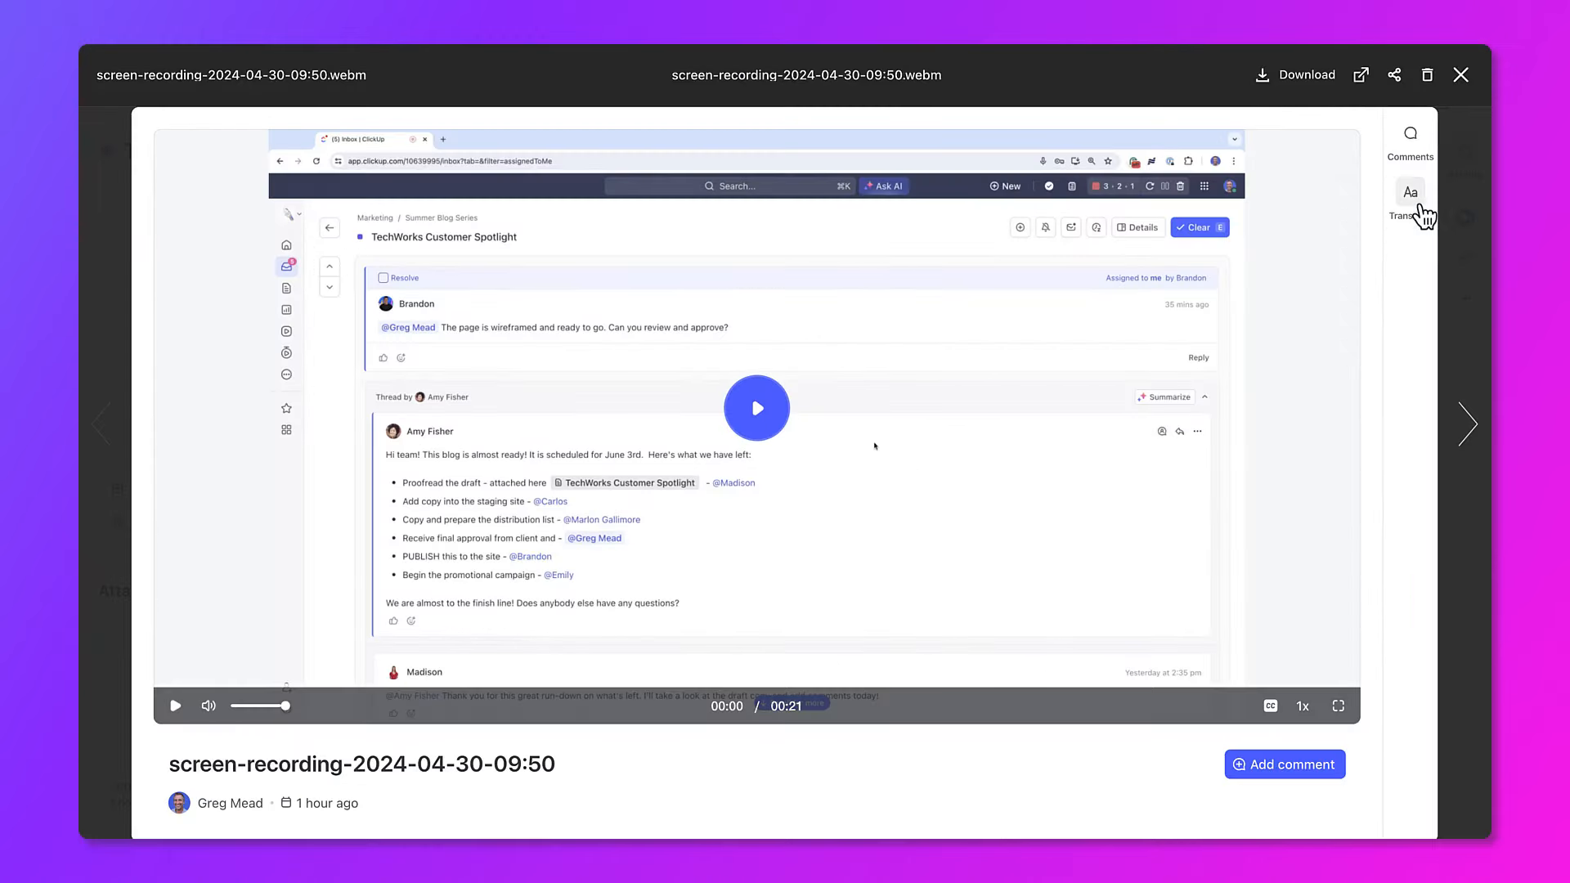
{"action": "left_click", "coordinate": [1410, 197]}
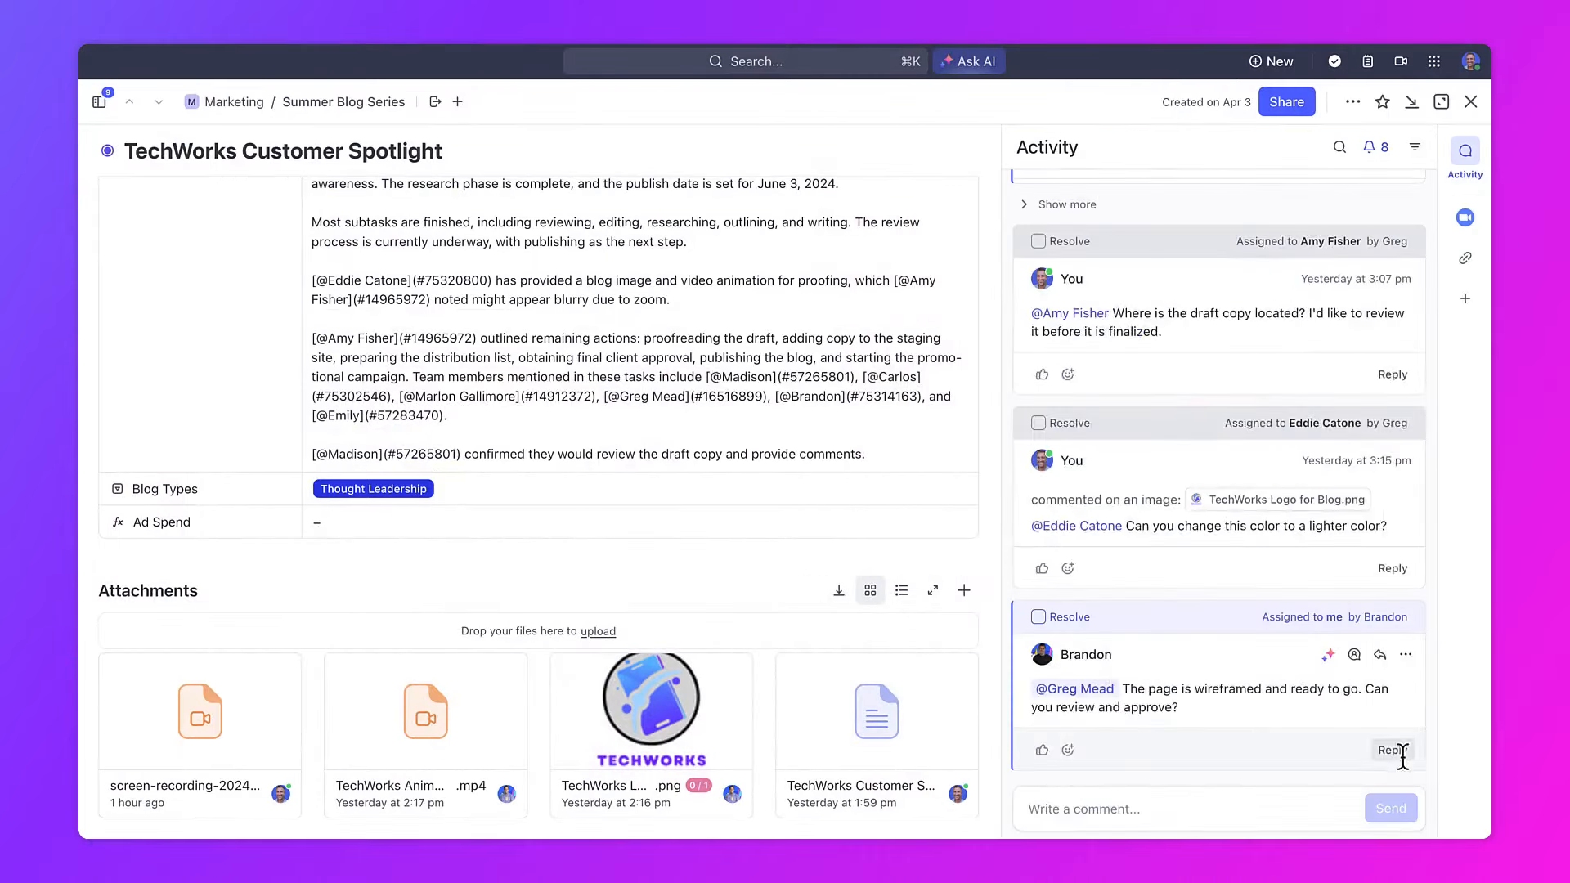
Record and send a six-second voice reply to Brandon's wireframe review thread, then bring up ClickUp AI
{"action": "left_click", "coordinate": [1392, 751]}
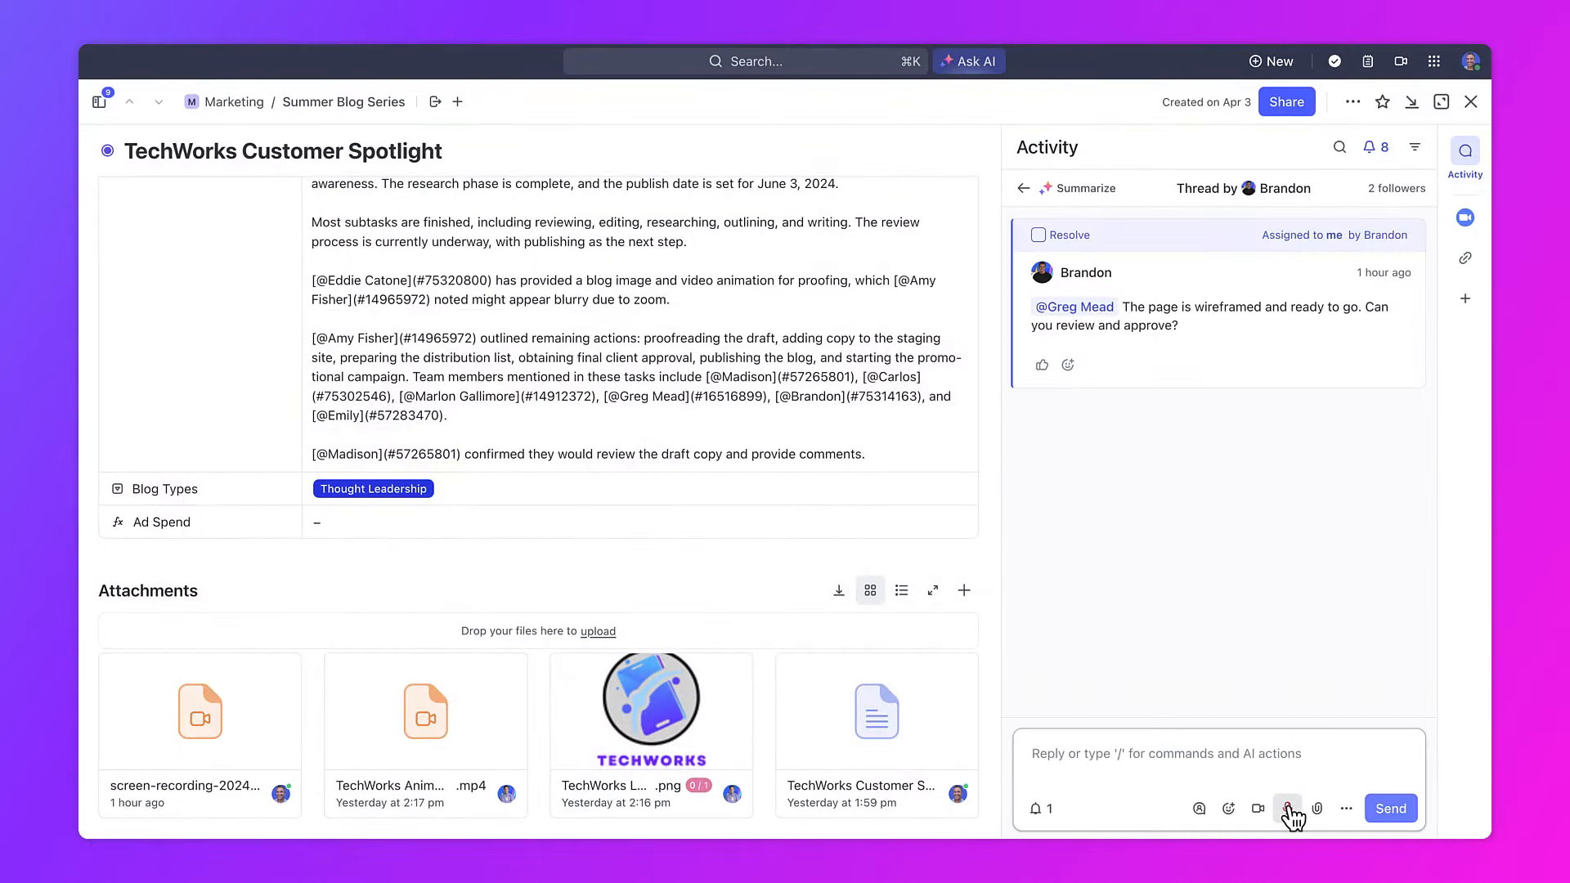
{"action": "left_click", "coordinate": [1289, 807]}
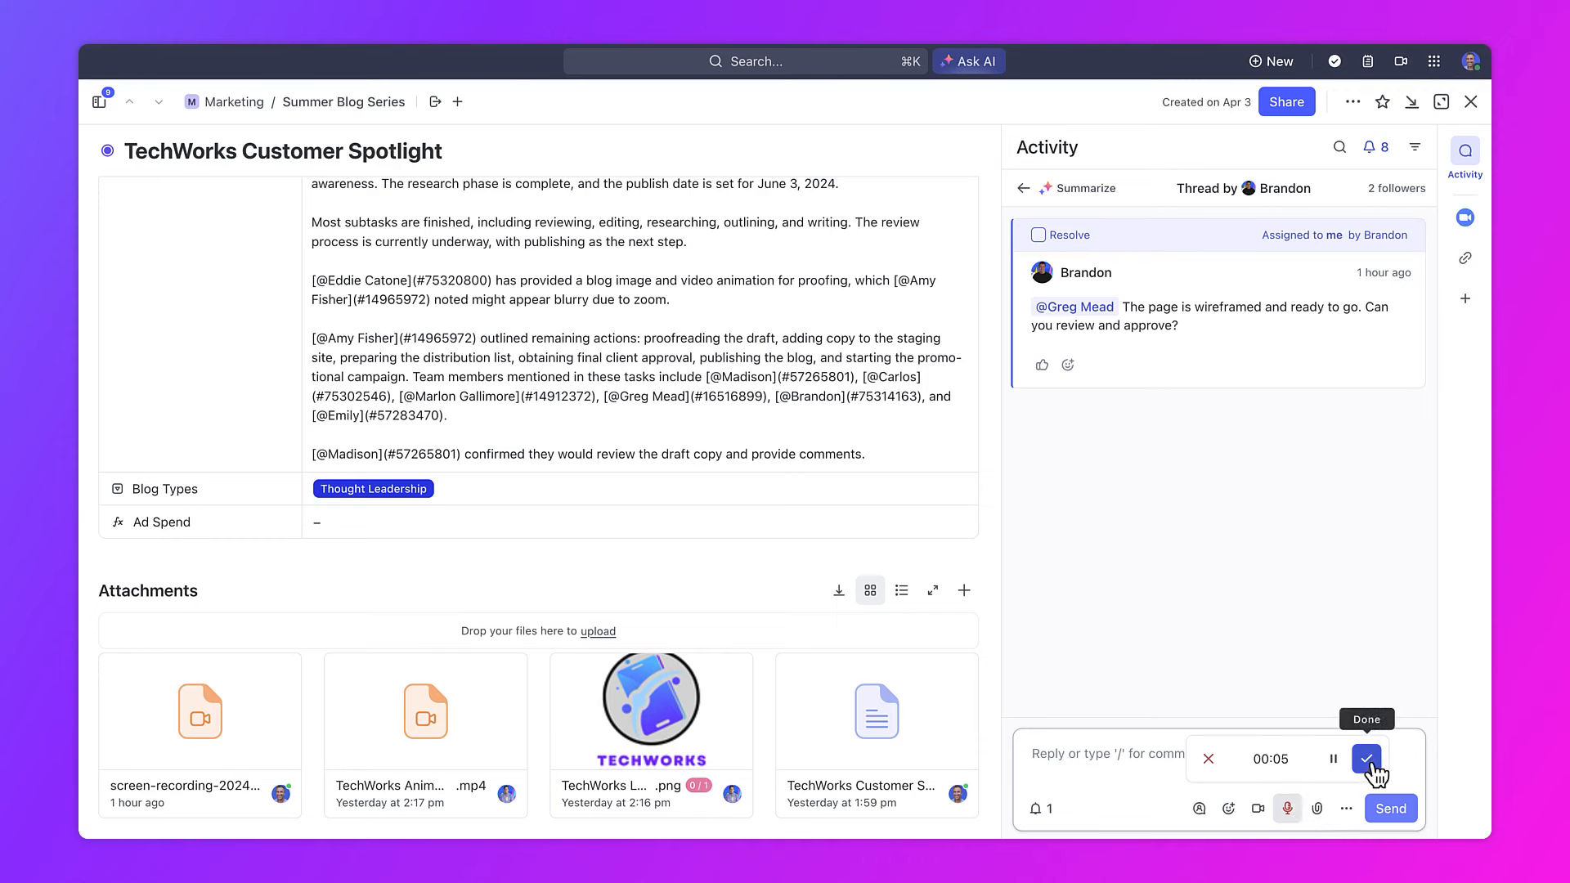
{"action": "left_click", "coordinate": [1366, 758]}
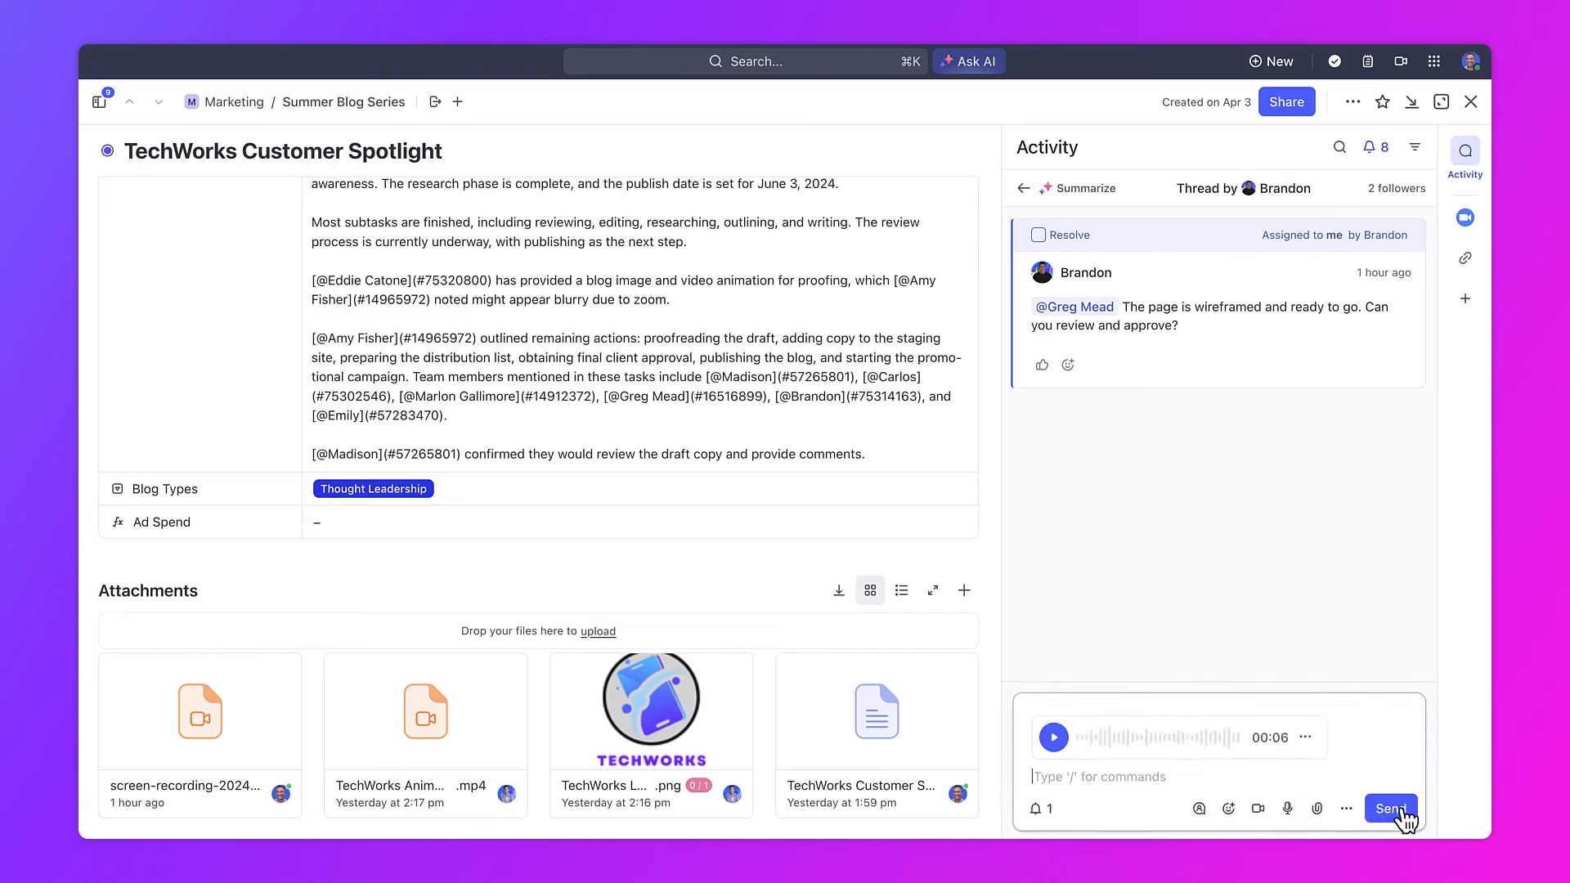
{"action": "left_click", "coordinate": [1390, 808]}
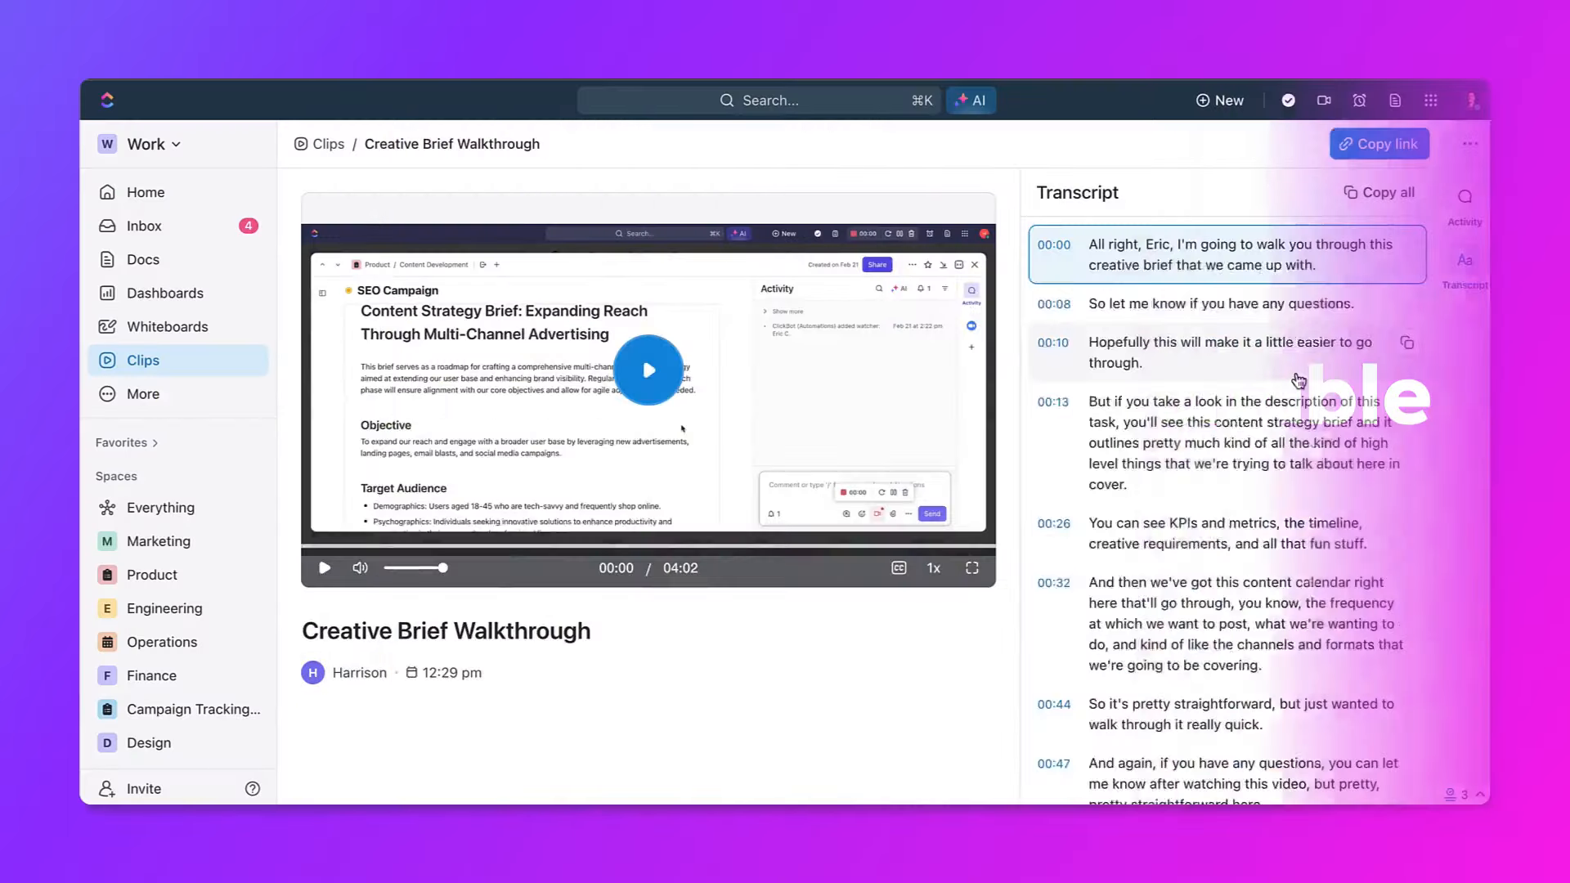
{"action": "left_click", "coordinate": [969, 100]}
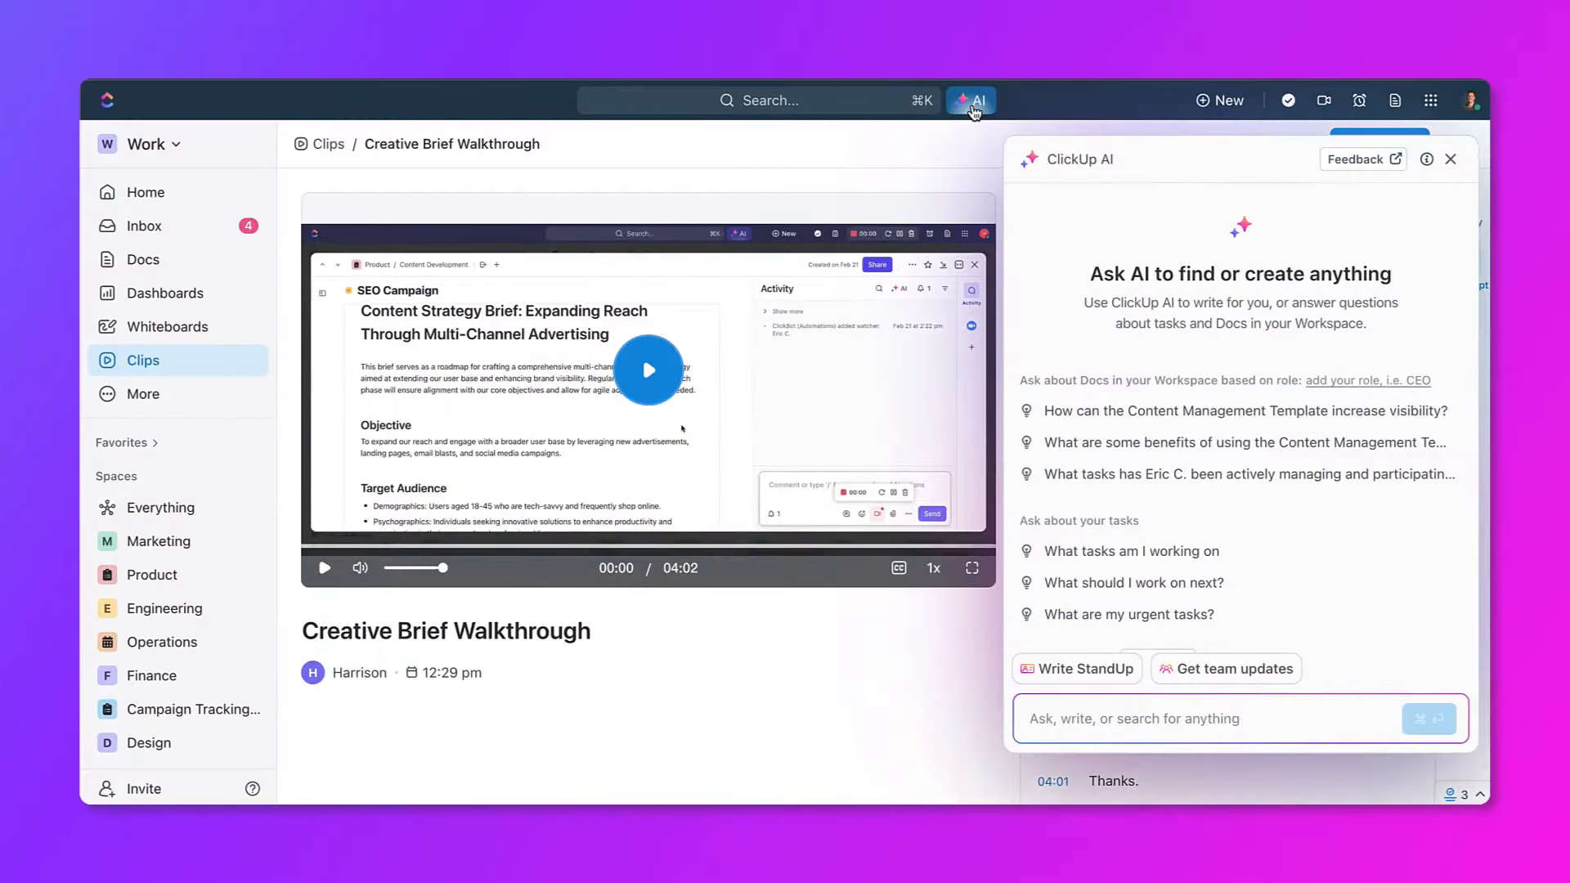